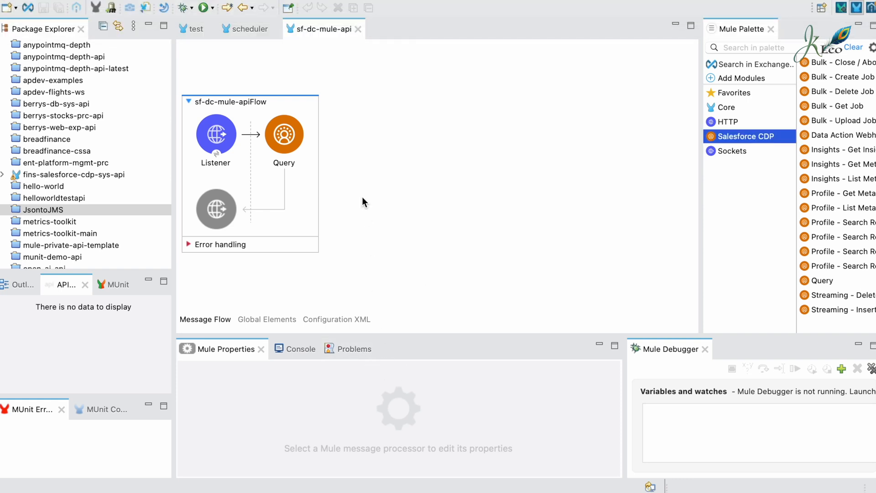
pyautogui.moveTo(769, 139)
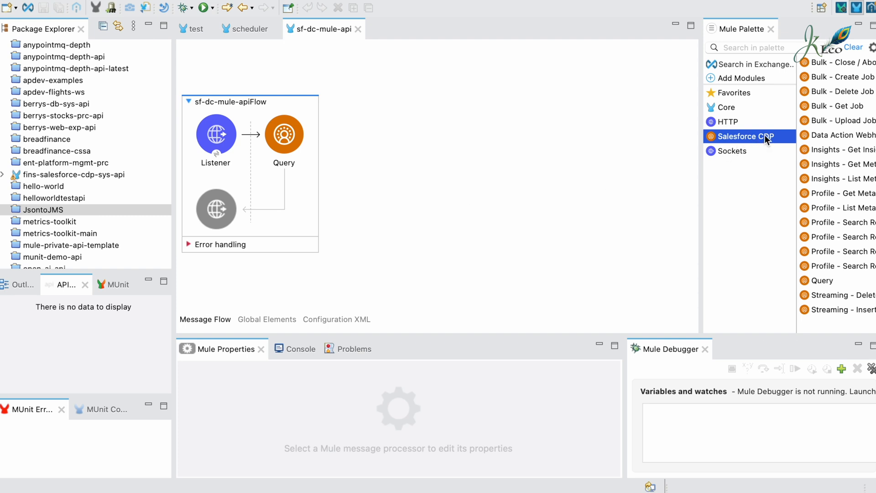
pyautogui.moveTo(776, 144)
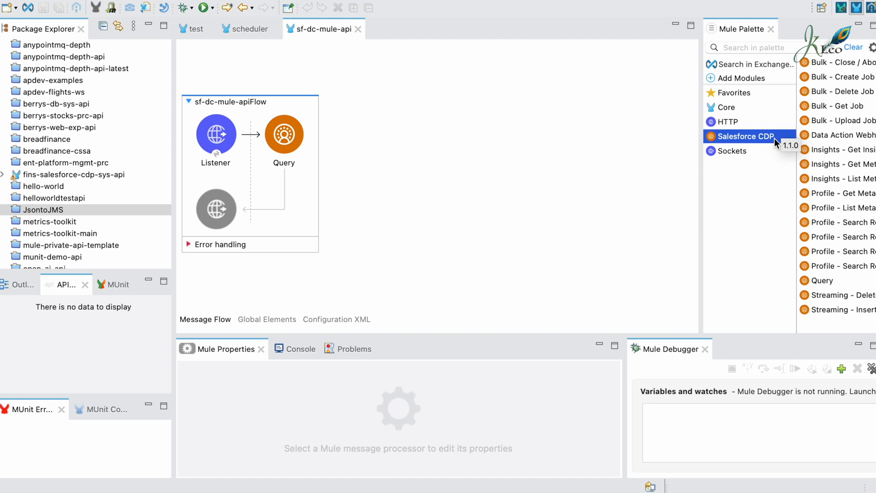
pyautogui.moveTo(721, 139)
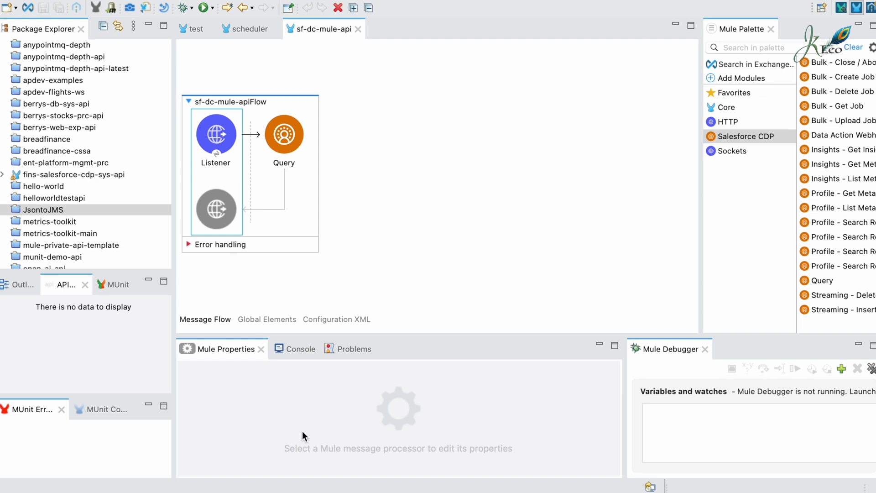
# Step: Select the Listener, then the Query operation to show its Salesforce_CDP_Sdc_config properties
pyautogui.click(215, 133)
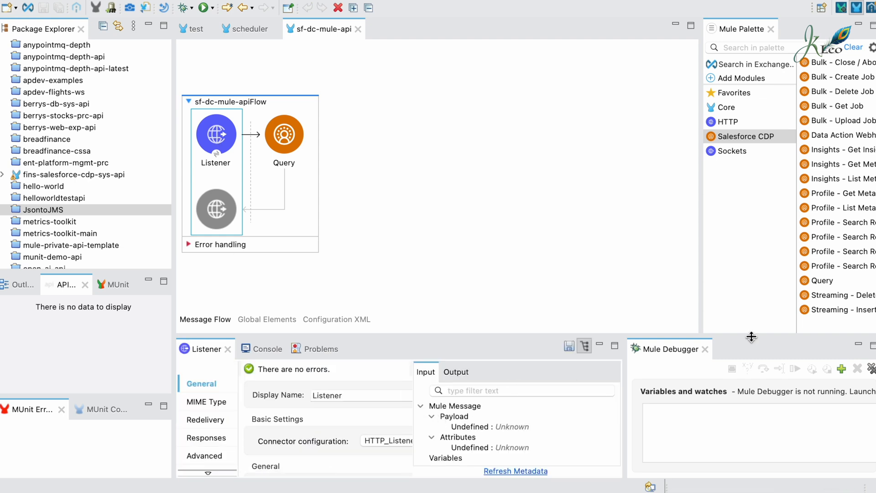
pyautogui.click(706, 348)
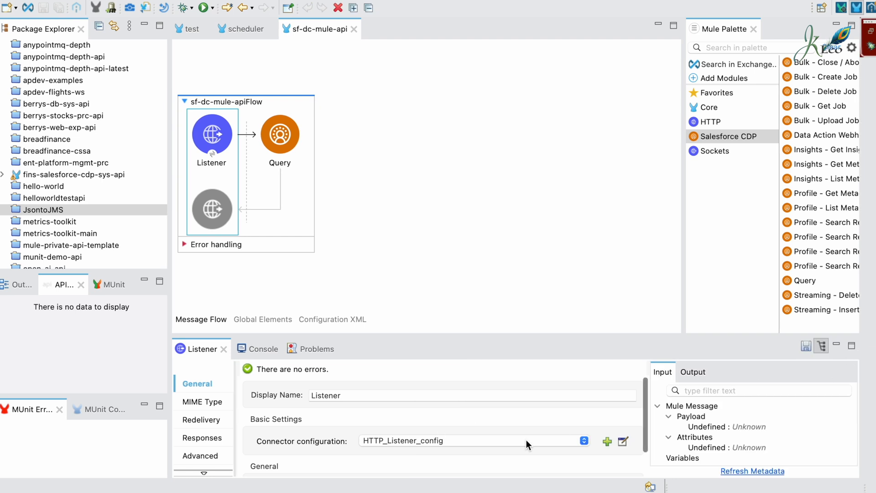
pyautogui.click(279, 134)
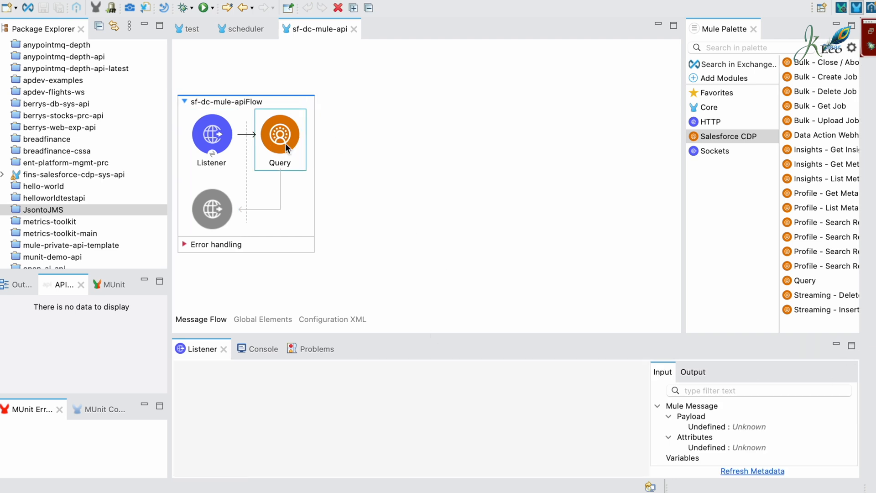
pyautogui.click(279, 133)
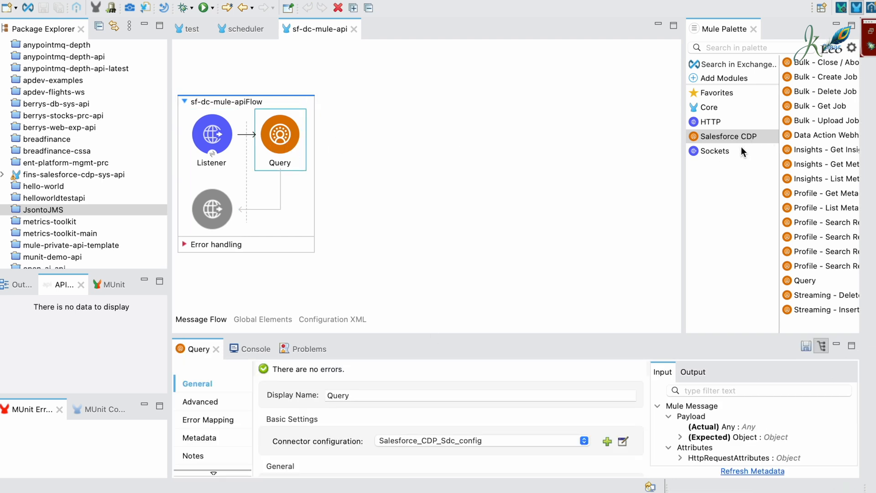
pyautogui.moveTo(527, 329)
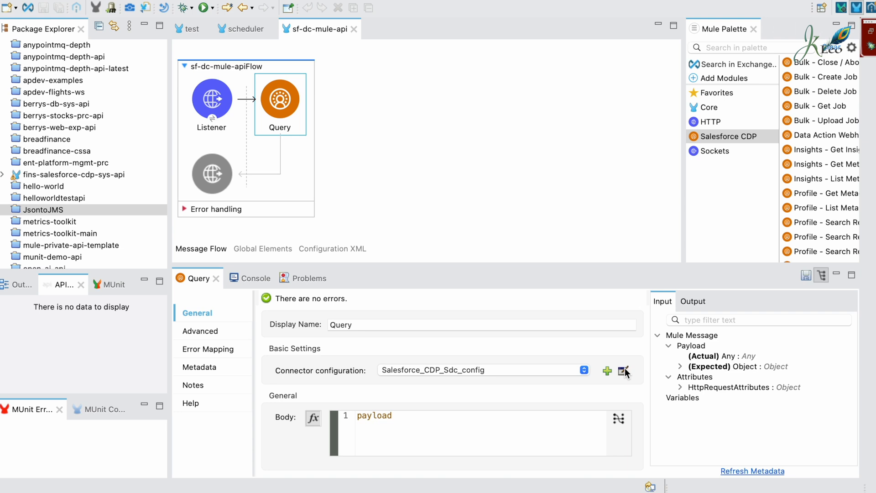
# Step: Edit the Salesforce_CDP_Sdc_config connector configuration from the Query operation's properties
pyautogui.click(624, 370)
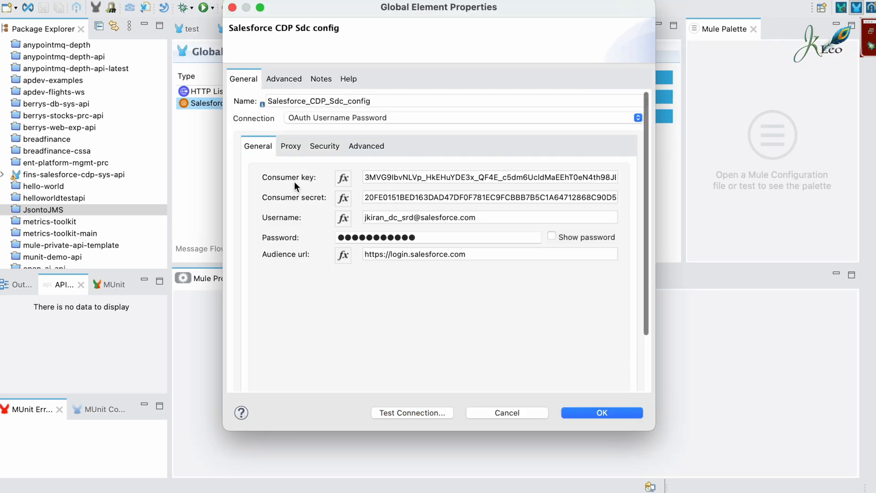
pyautogui.moveTo(335, 209)
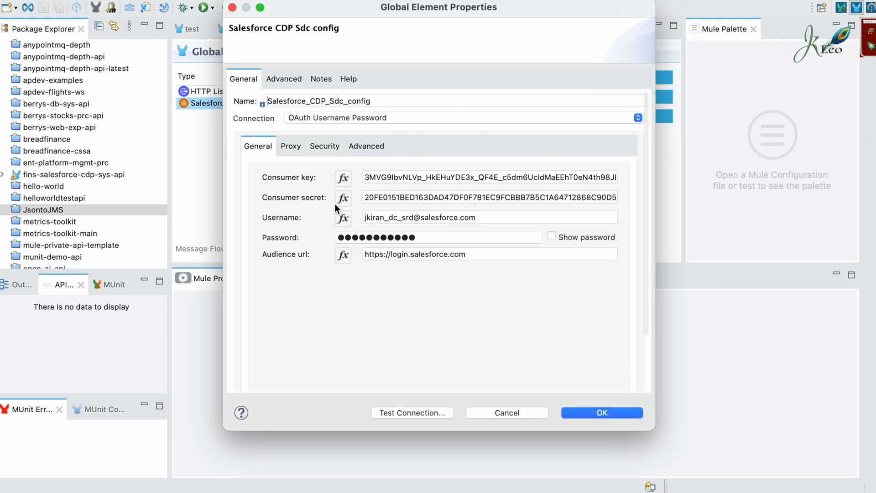
pyautogui.moveTo(296, 231)
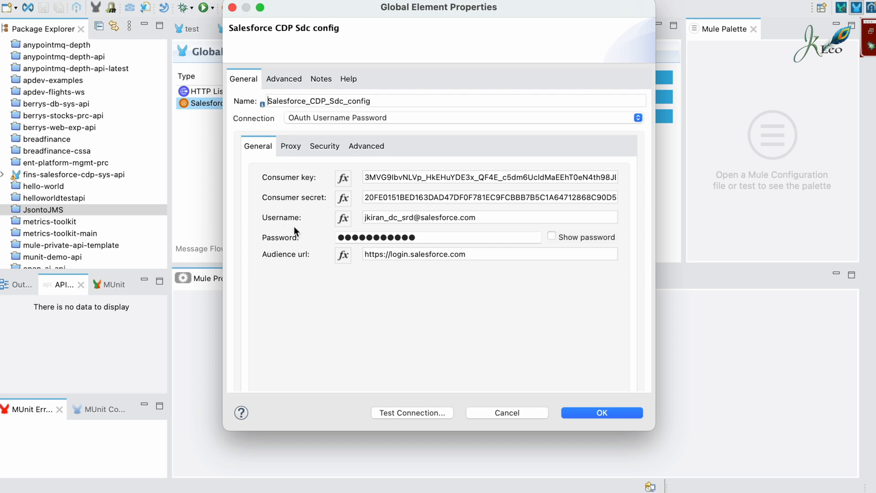
pyautogui.moveTo(299, 266)
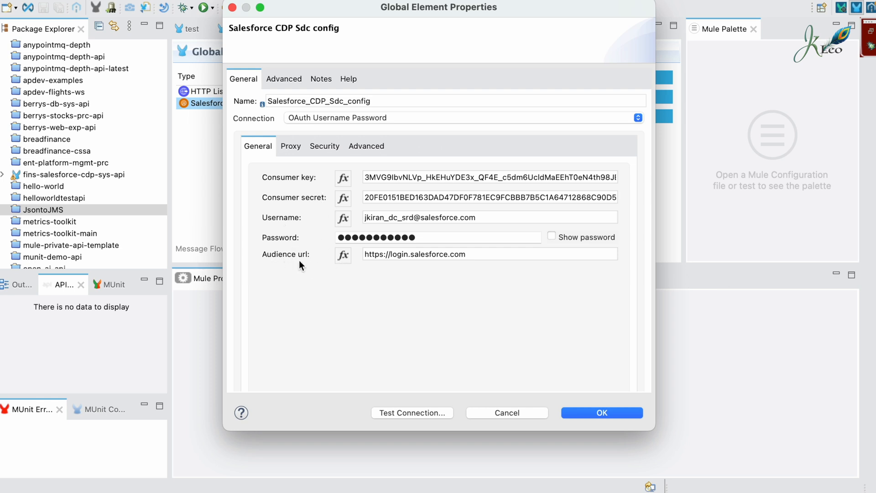
pyautogui.moveTo(374, 193)
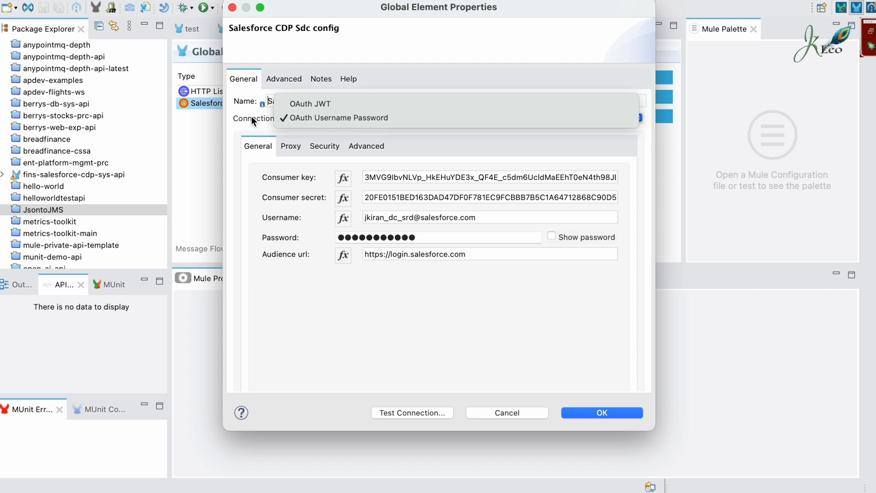
pyautogui.moveTo(327, 104)
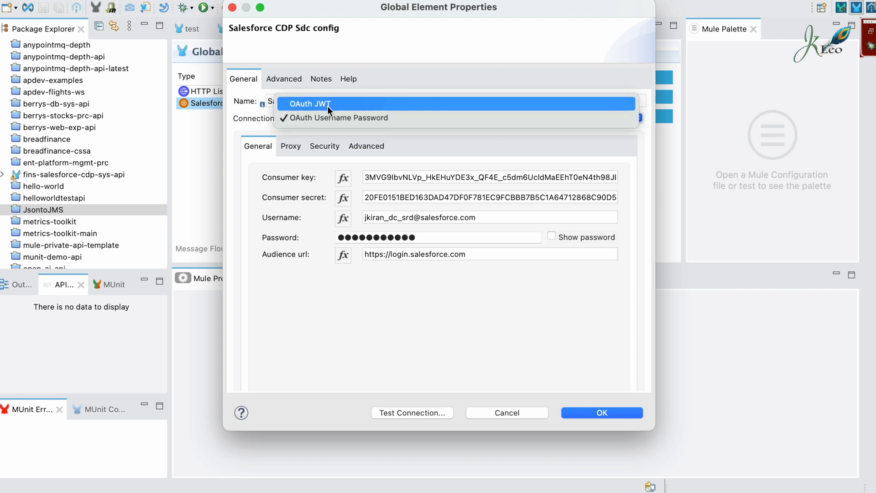
pyautogui.moveTo(323, 113)
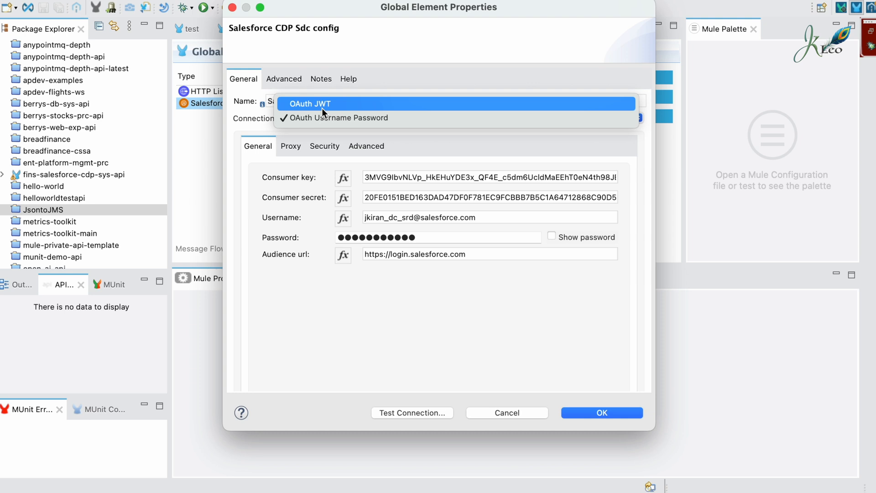
pyautogui.moveTo(396, 118)
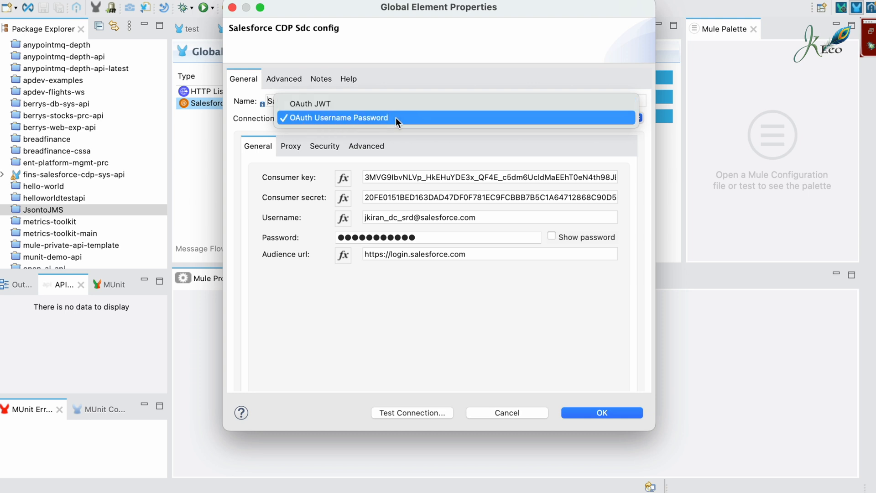
pyautogui.moveTo(278, 345)
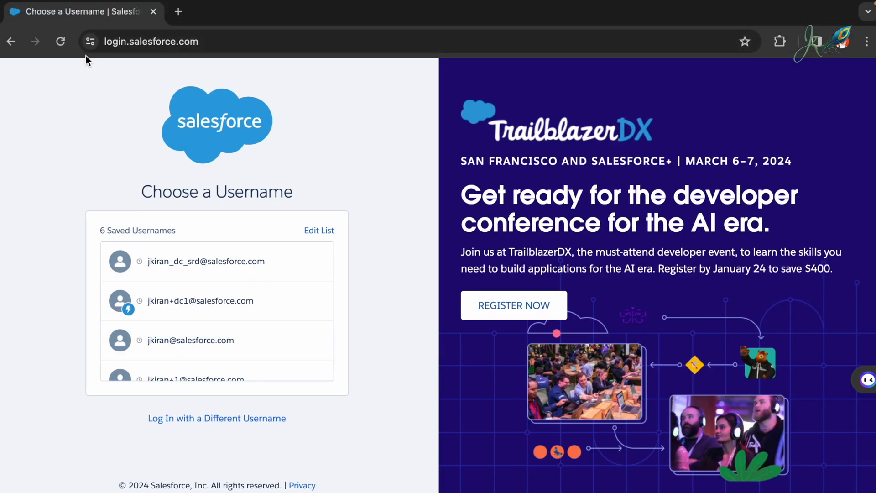
pyautogui.moveTo(175, 67)
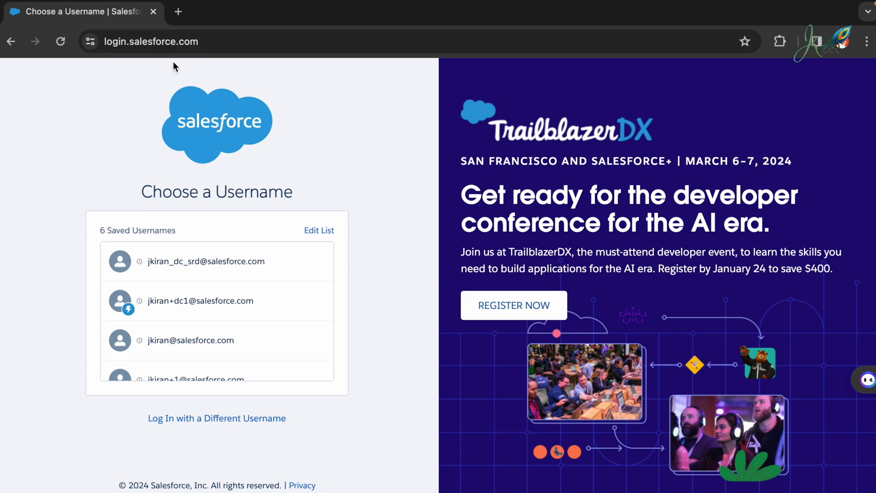
# Step: Log in with the second saved username to land on Data Cloud Home
pyautogui.click(200, 300)
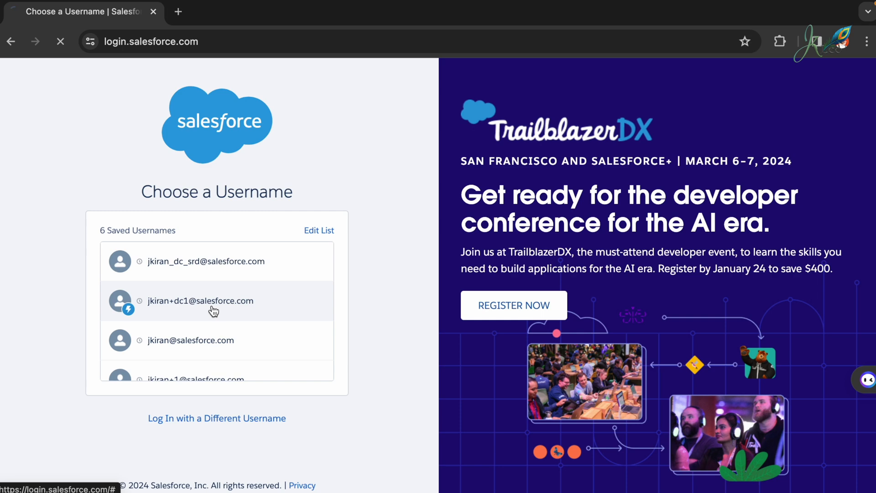
pyautogui.click(200, 301)
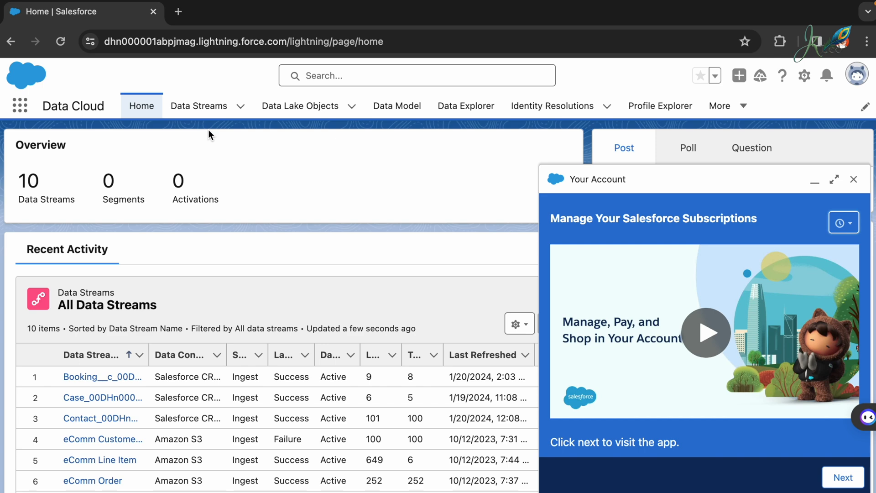
# Step: Open Setup in a new tab and search 'connect' to reach Manage Connected Apps
pyautogui.click(804, 75)
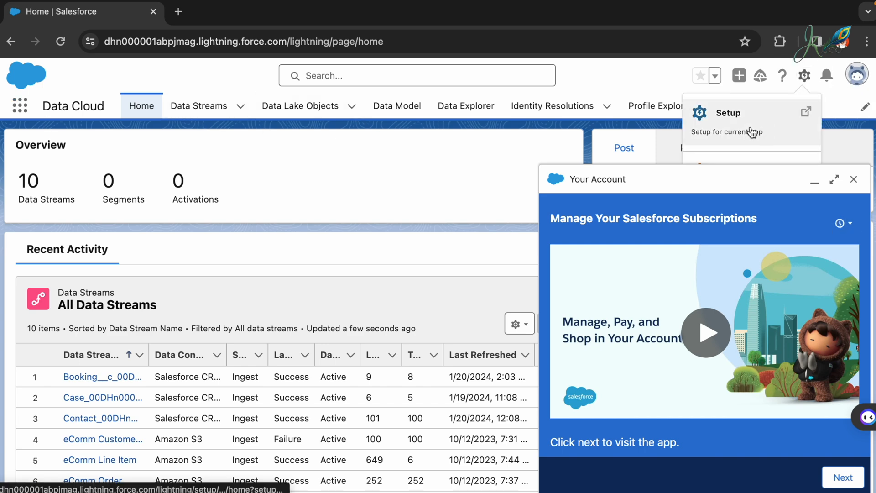
pyautogui.click(728, 113)
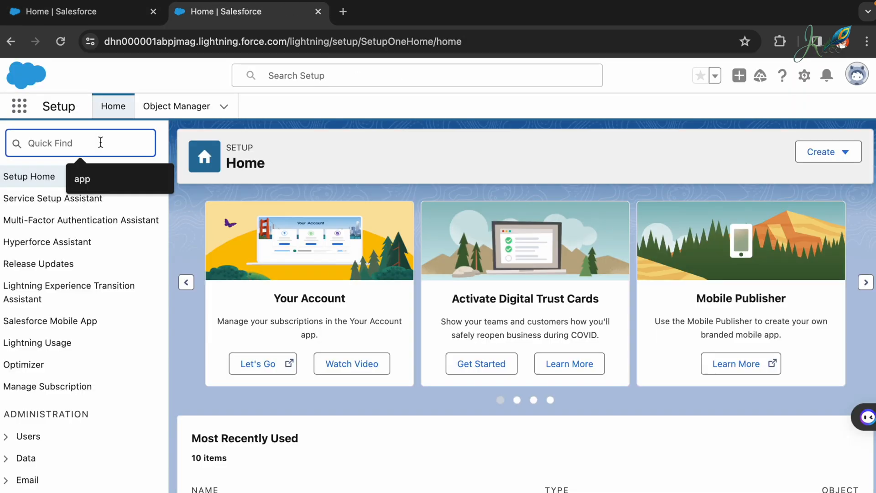
pyautogui.write('conne')
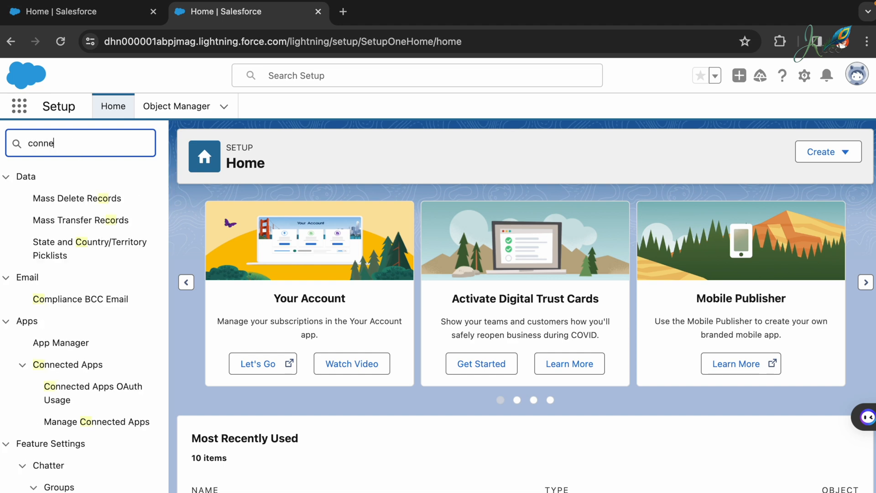
pyautogui.write('ct')
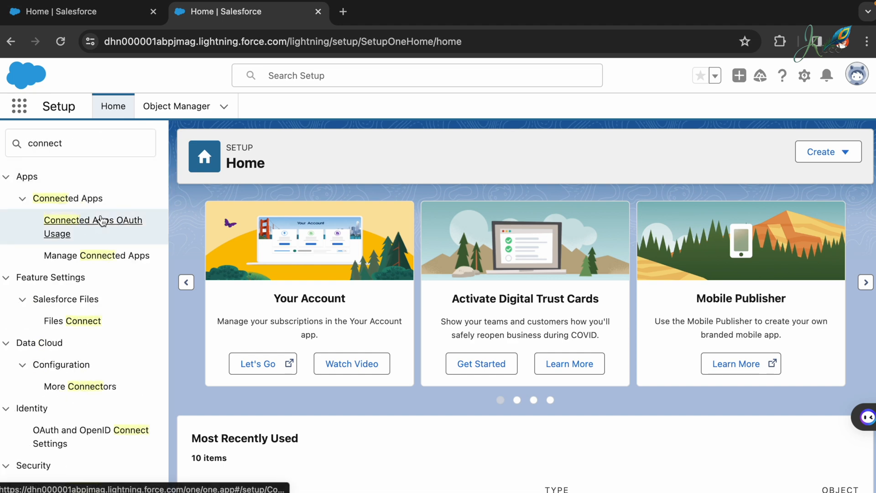
pyautogui.click(96, 255)
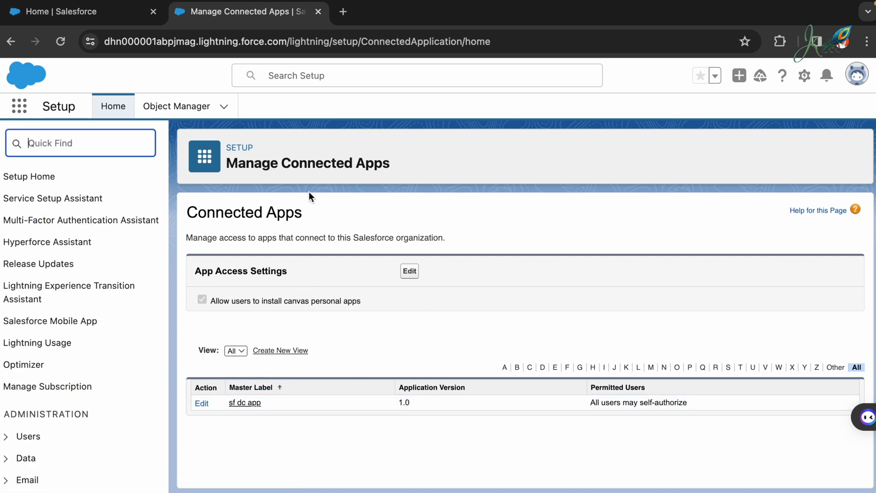
# Step: Search Quick Find for 'app mana' to find App Manager
pyautogui.click(79, 142)
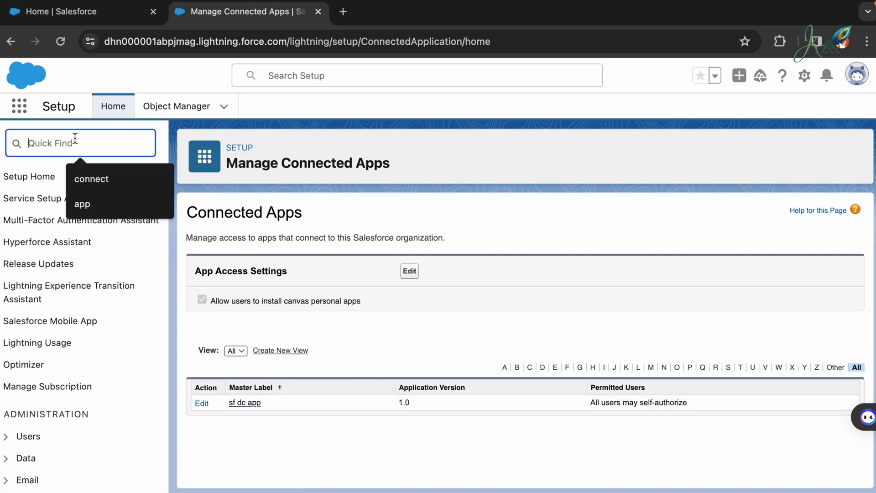
pyautogui.write('app')
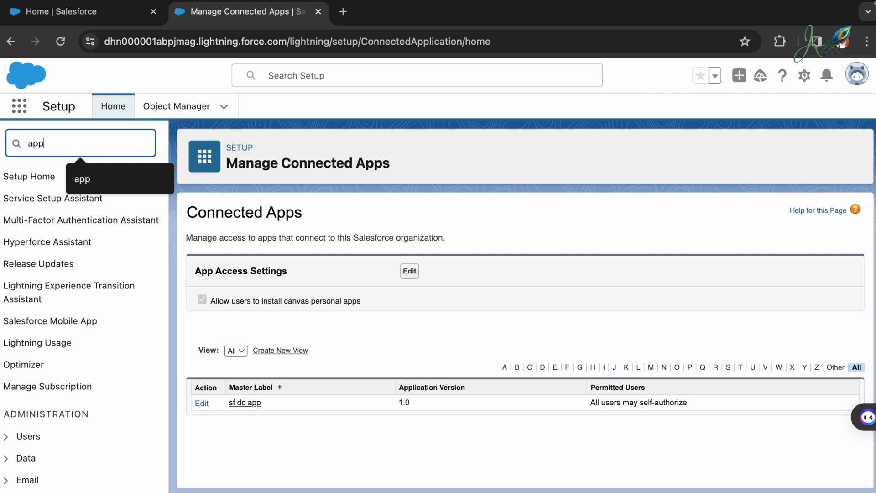
pyautogui.write('mana')
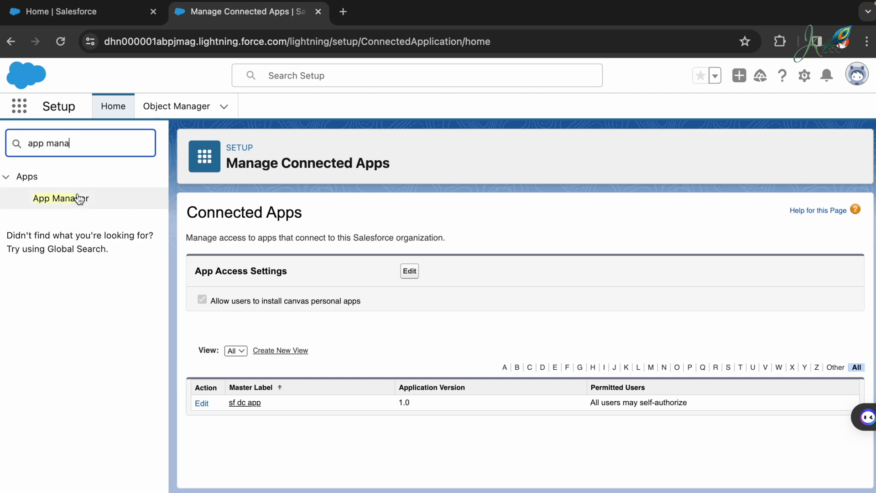
# Step: From App Manager, name the connected app 'sf dc app demo' and add the saved contact email
pyautogui.click(60, 198)
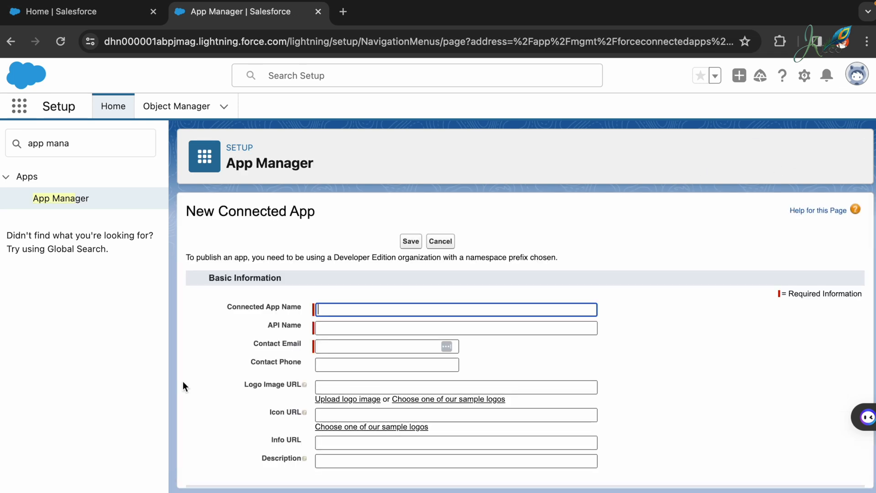
pyautogui.moveTo(384, 277)
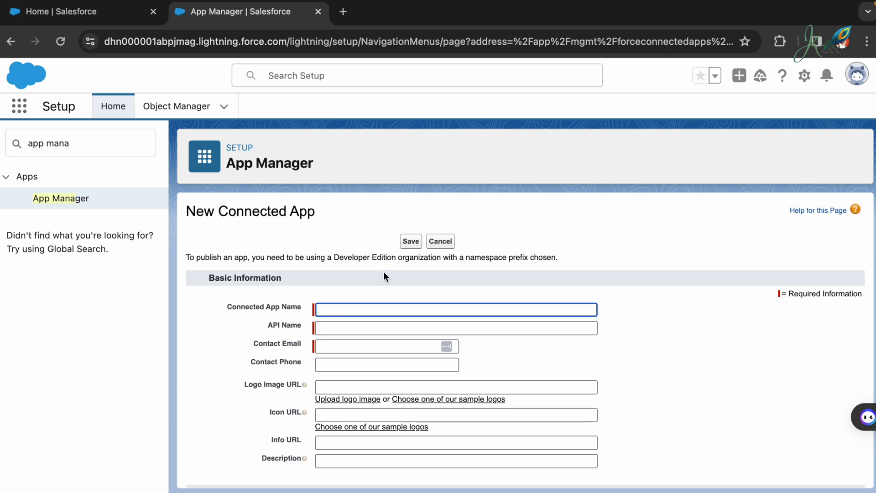
pyautogui.click(455, 309)
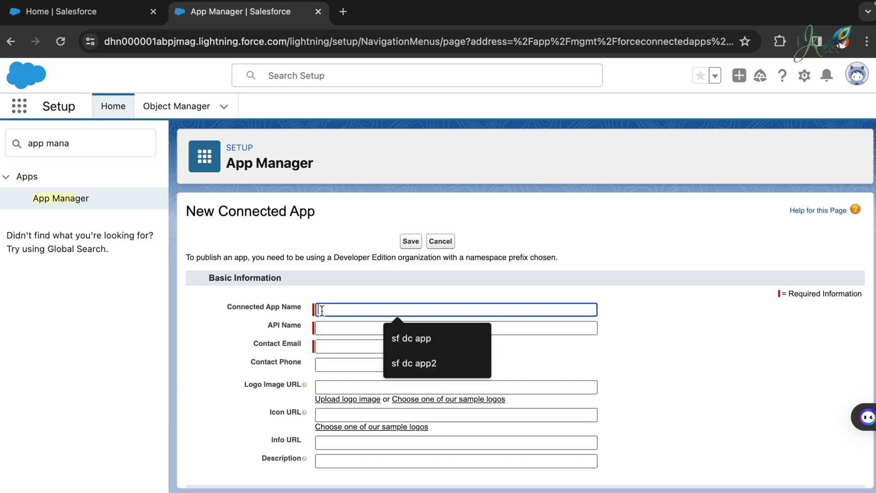
pyautogui.click(411, 338)
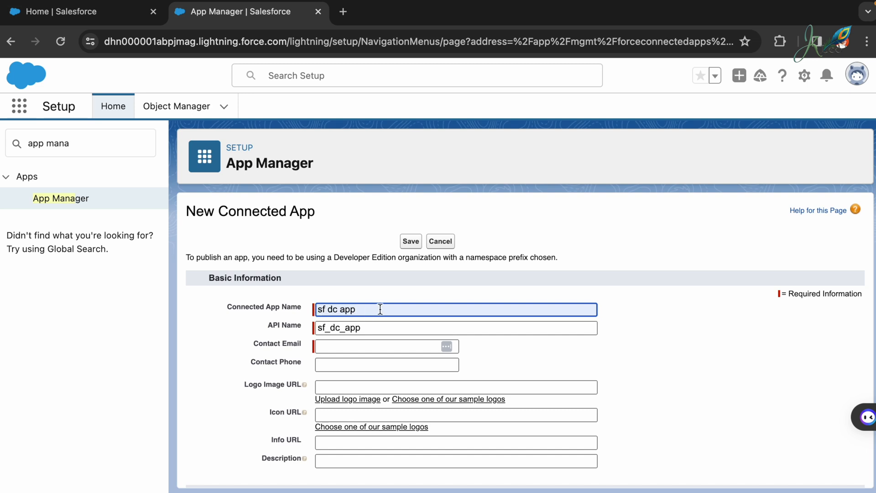
pyautogui.write('_demo')
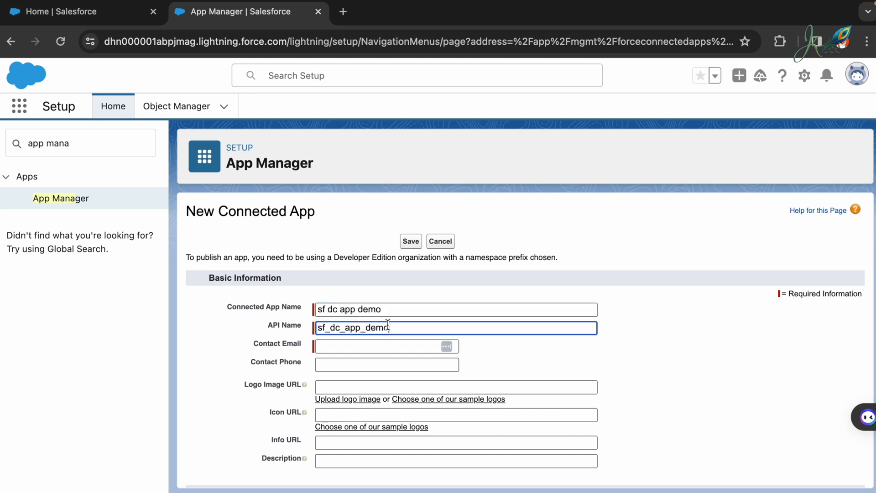
pyautogui.click(382, 345)
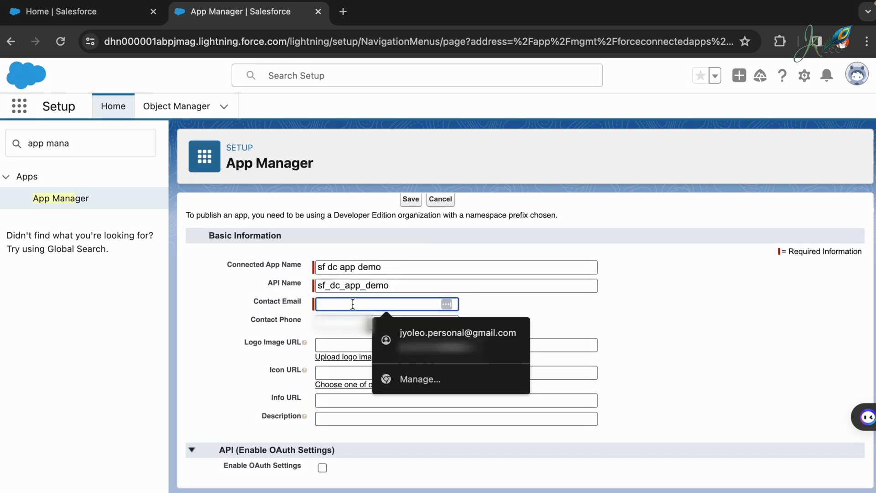
pyautogui.click(458, 332)
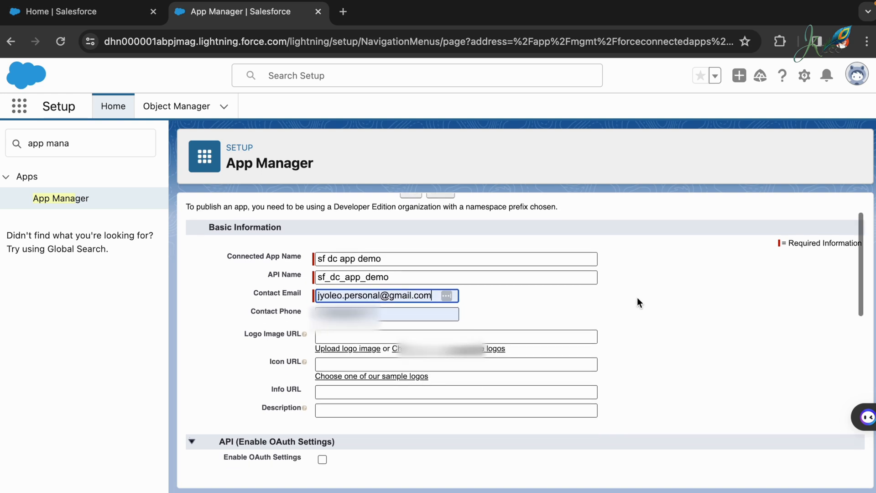
pyautogui.scroll(-3)
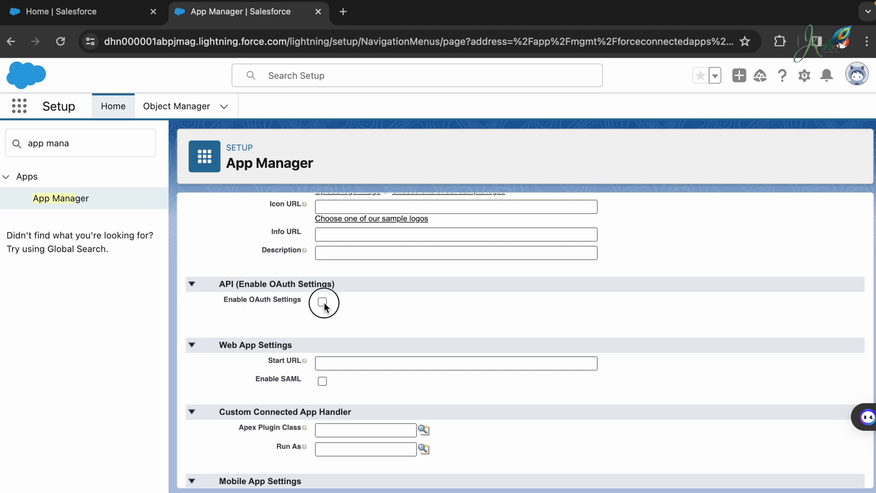
pyautogui.click(322, 302)
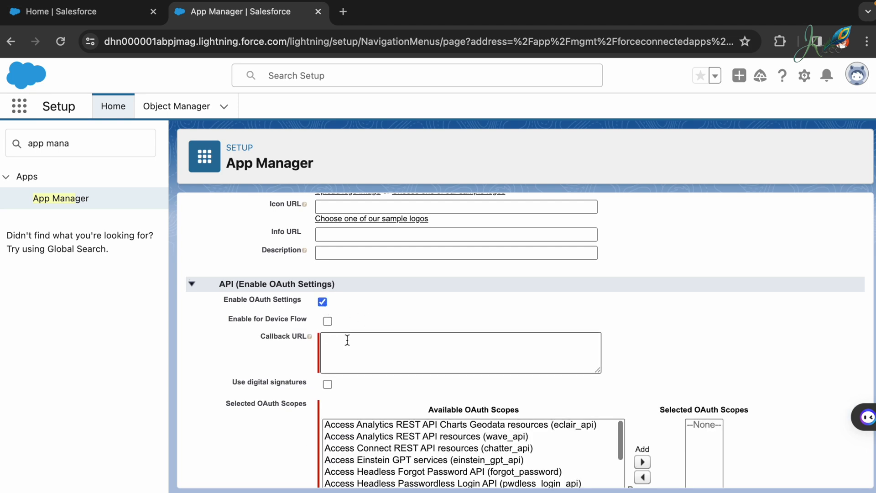
pyautogui.click(458, 341)
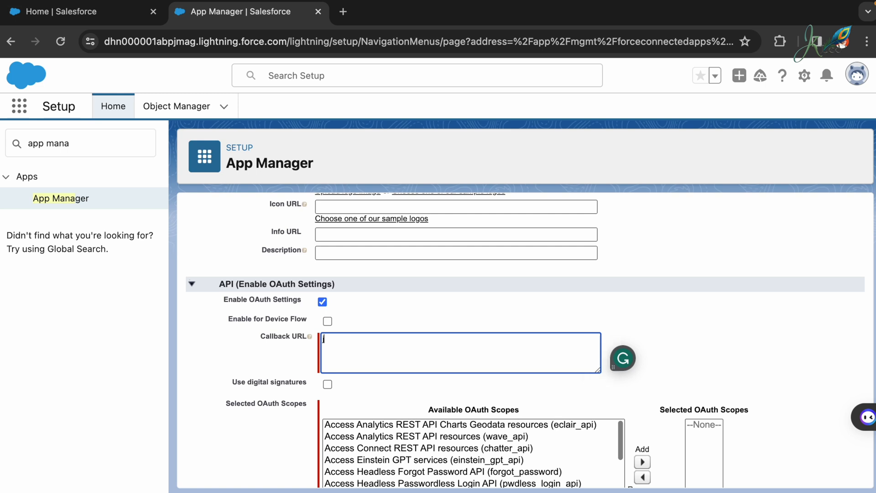
pyautogui.write('http://localhost:8080')
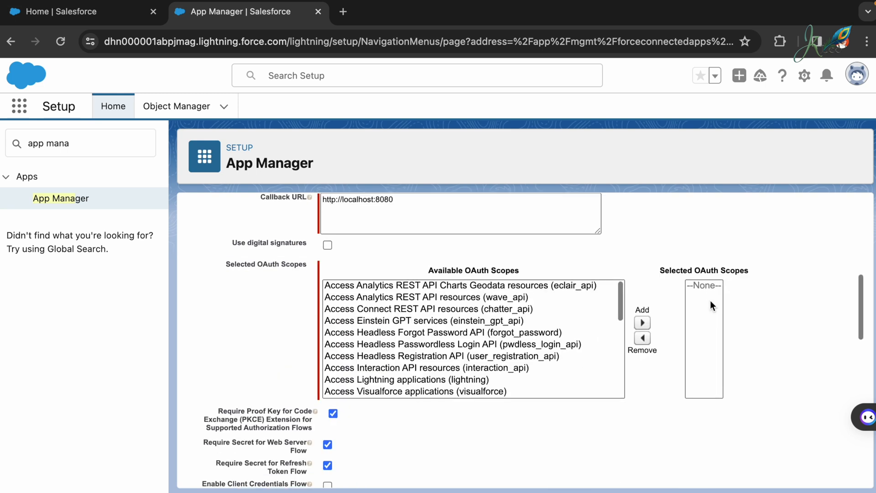
pyautogui.scroll(-3)
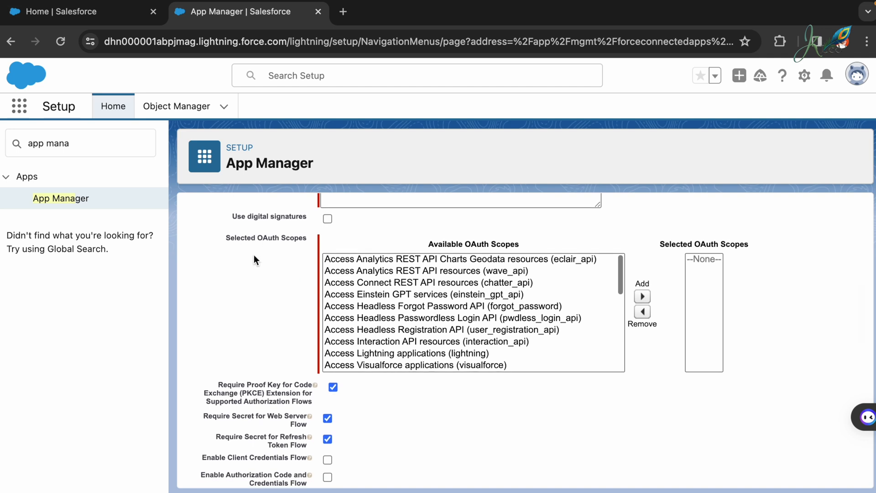
pyautogui.moveTo(276, 254)
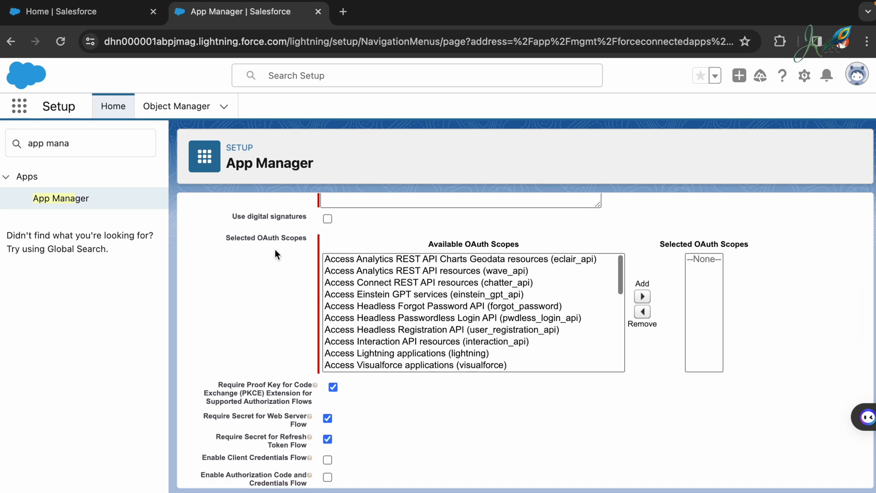
pyautogui.scroll(-3)
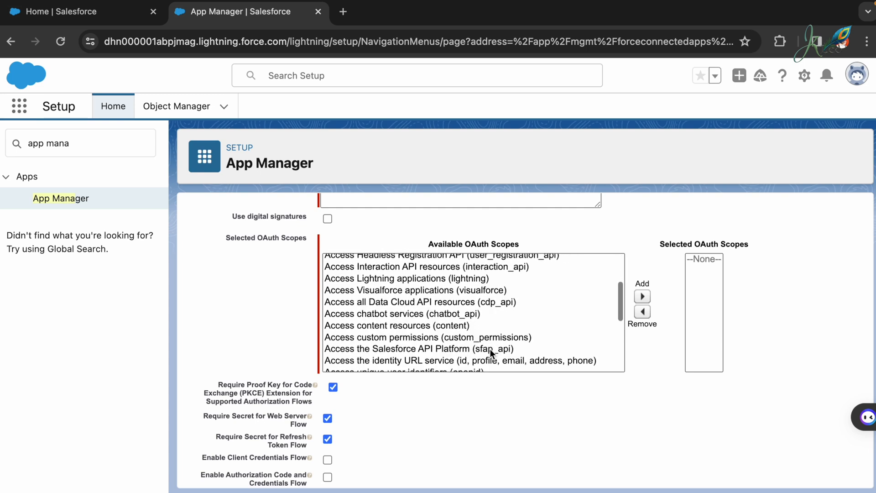
pyautogui.scroll(-3)
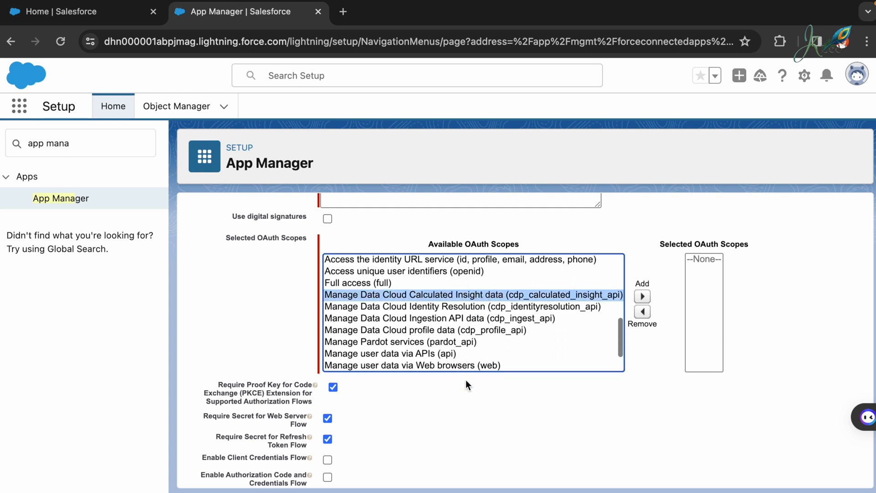
pyautogui.scroll(-3)
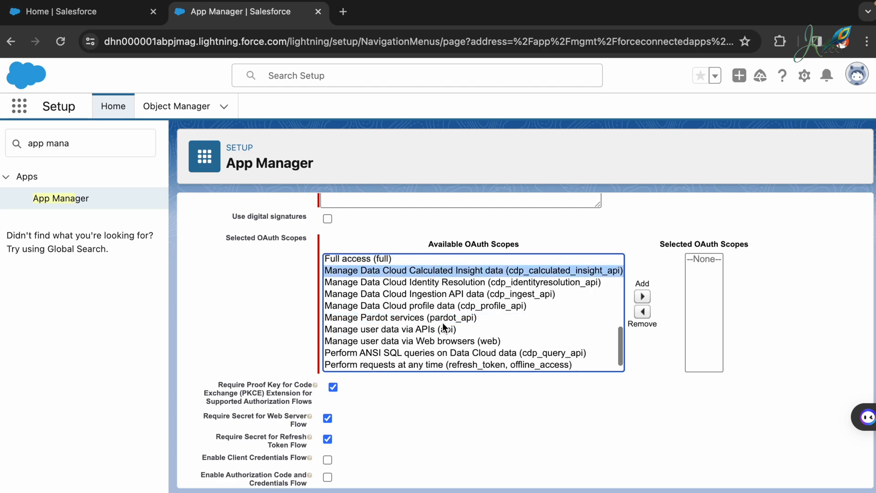
# Step: Move api, web, cdp_query_api and refresh_token into Selected OAuth Scopes
pyautogui.click(642, 296)
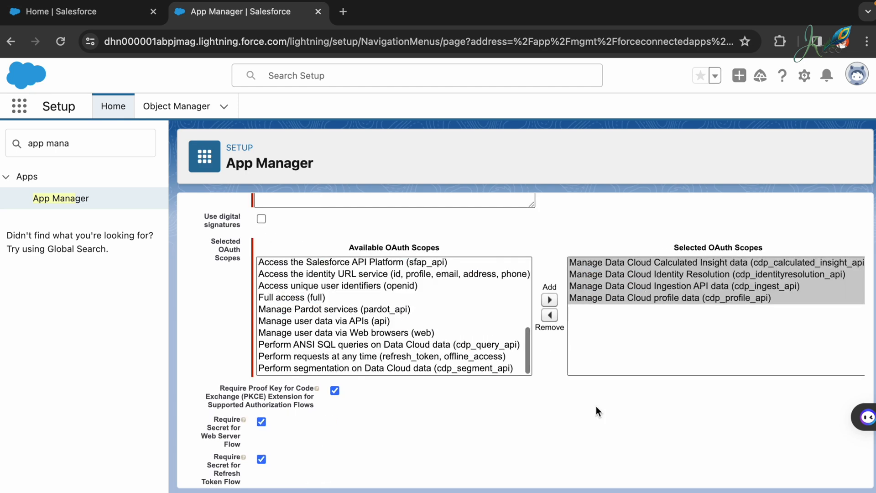
pyautogui.moveTo(352, 329)
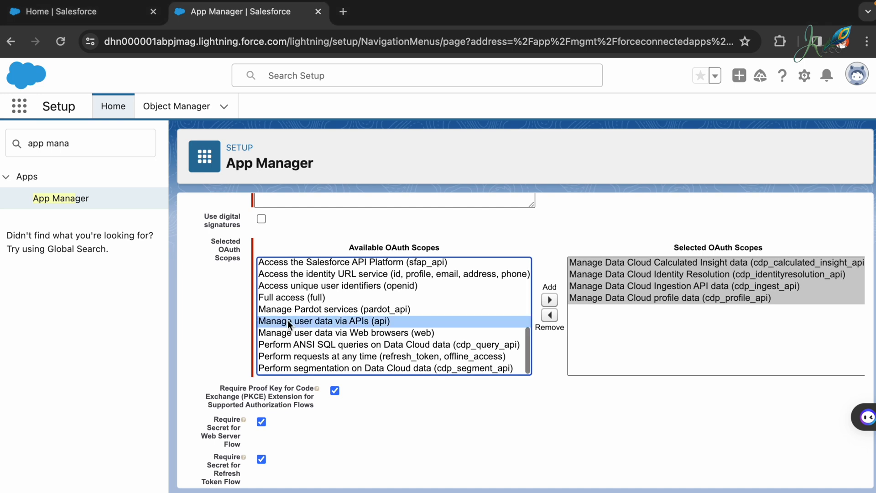
pyautogui.moveTo(397, 324)
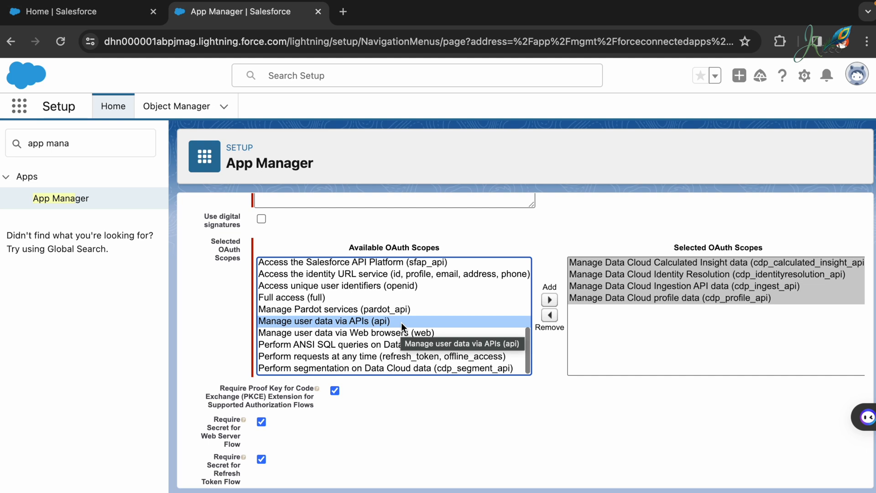
pyautogui.moveTo(410, 338)
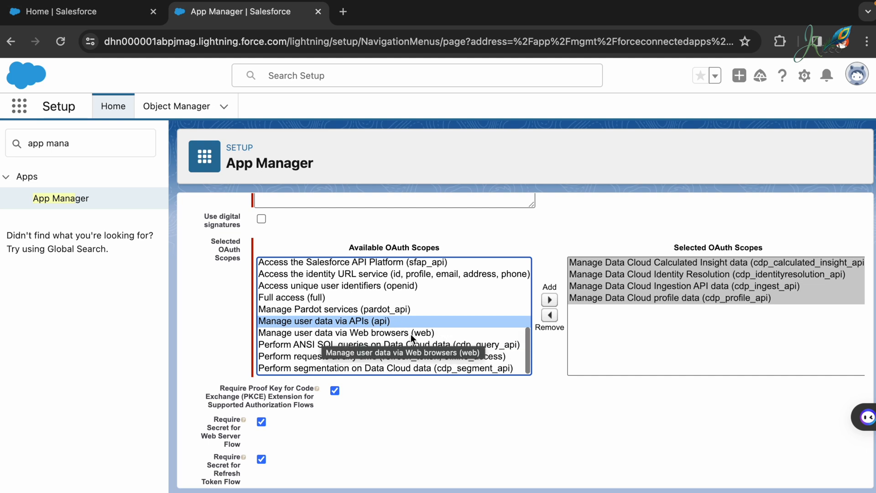
pyautogui.moveTo(458, 339)
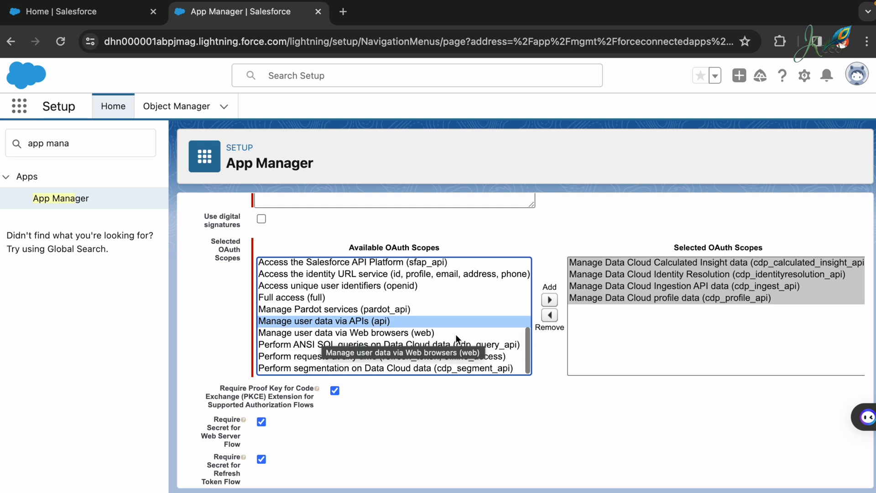
pyautogui.moveTo(391, 344)
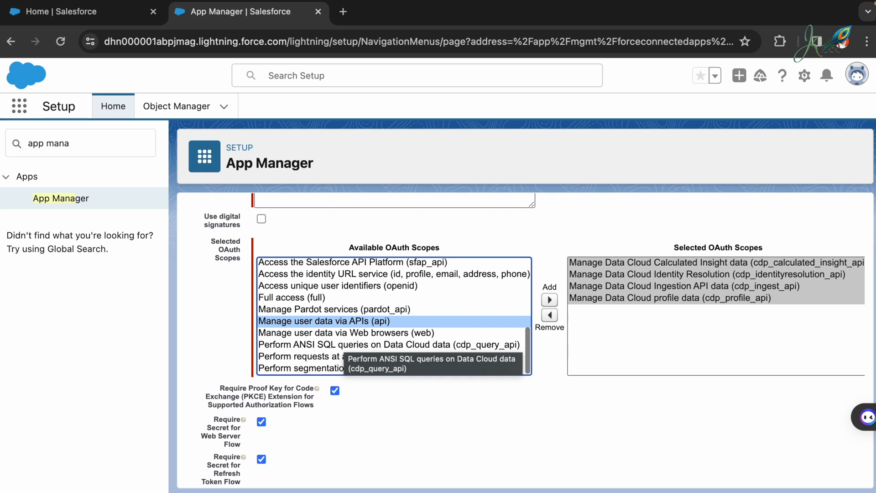
pyautogui.moveTo(453, 349)
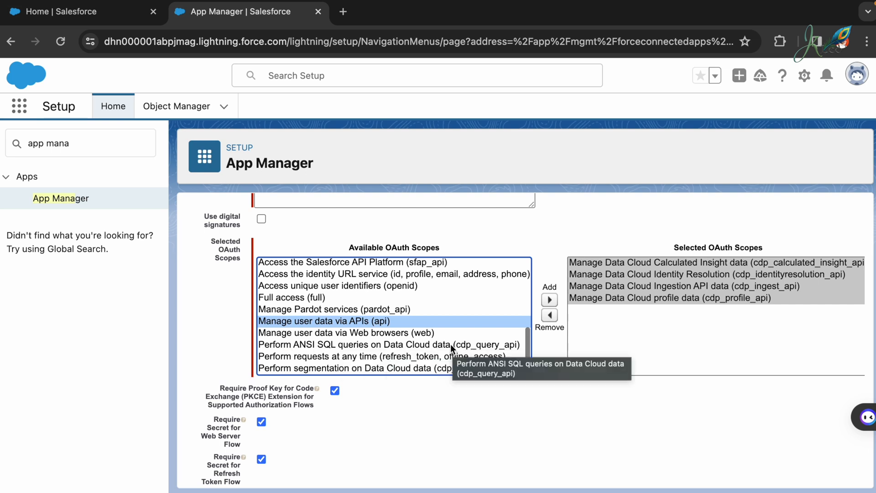
pyautogui.moveTo(371, 352)
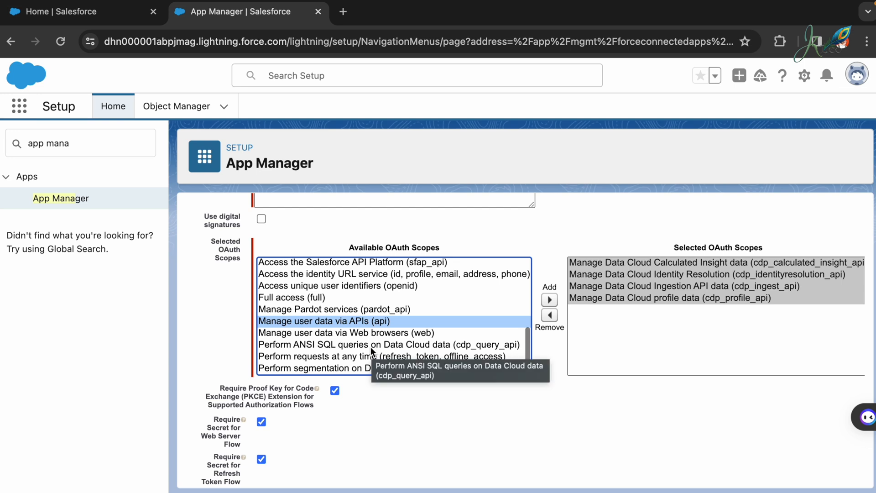
pyautogui.moveTo(371, 355)
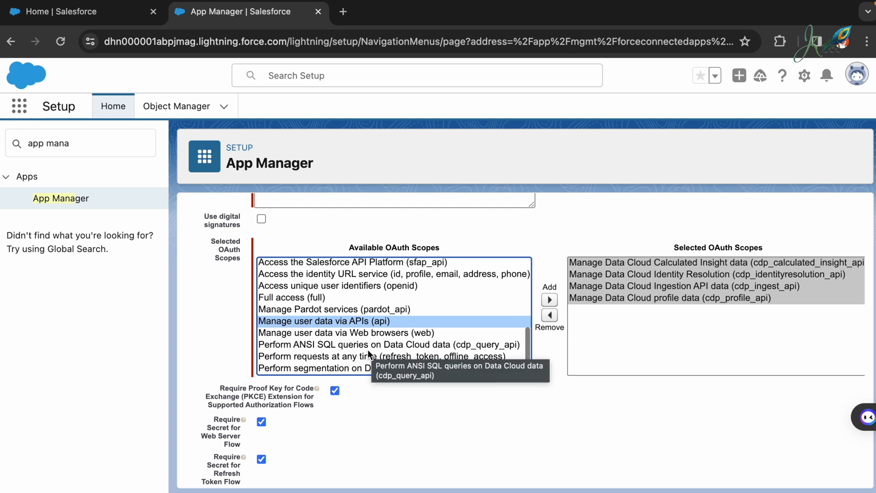
pyautogui.moveTo(368, 356)
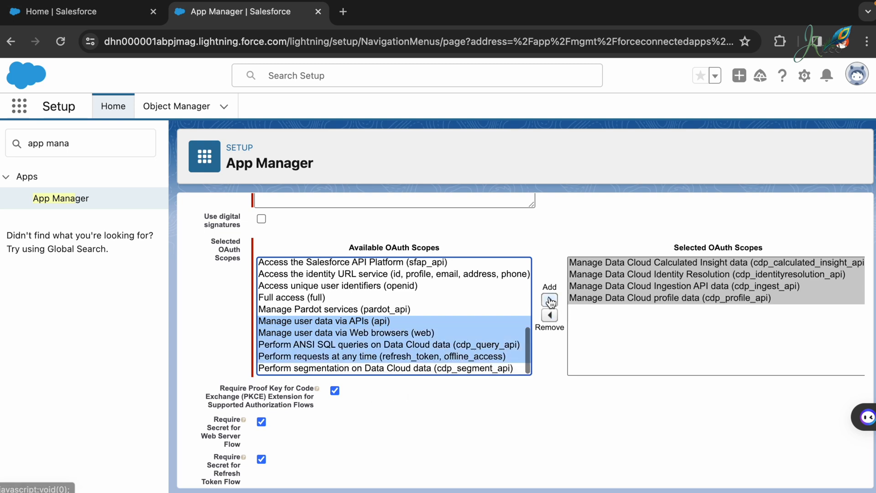
pyautogui.click(548, 300)
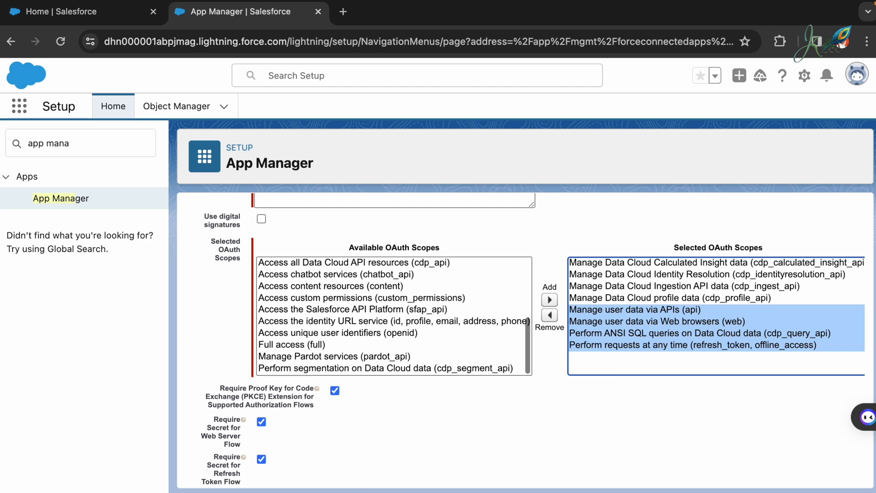
pyautogui.scroll(-3)
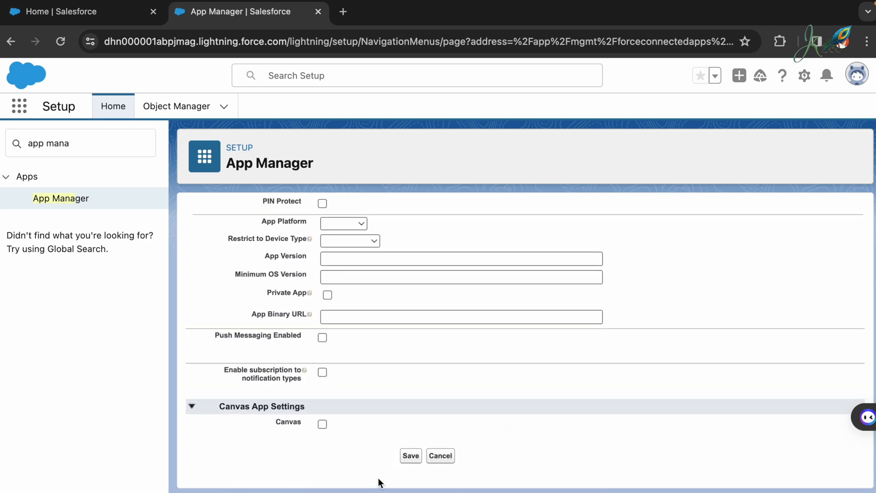
# Step: Save sf_dc_app_demo and continue past the change-delay notice
pyautogui.click(410, 455)
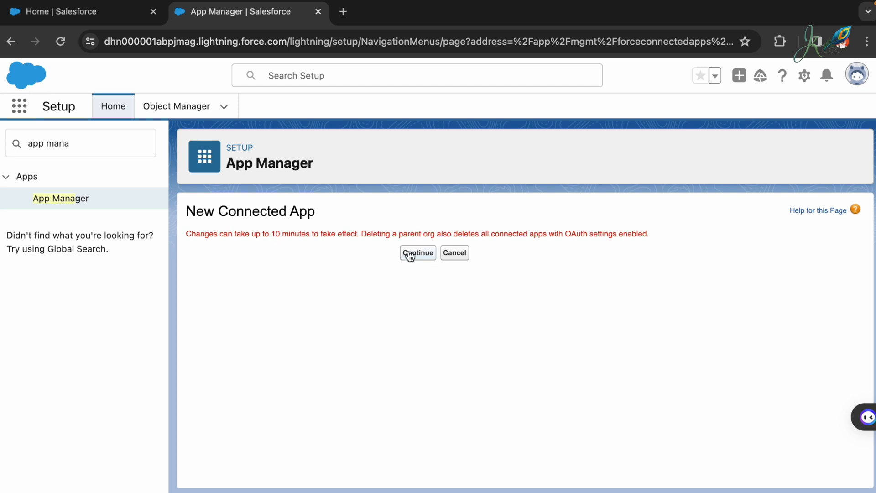
pyautogui.click(417, 252)
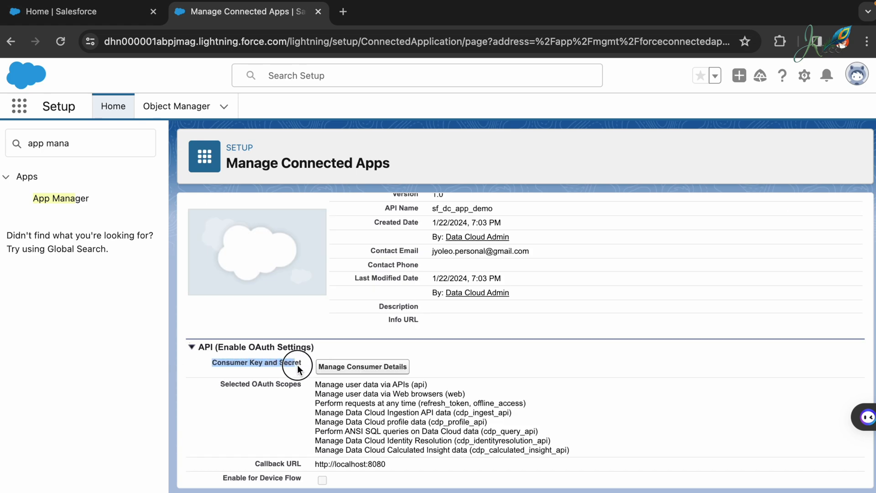
pyautogui.moveTo(380, 371)
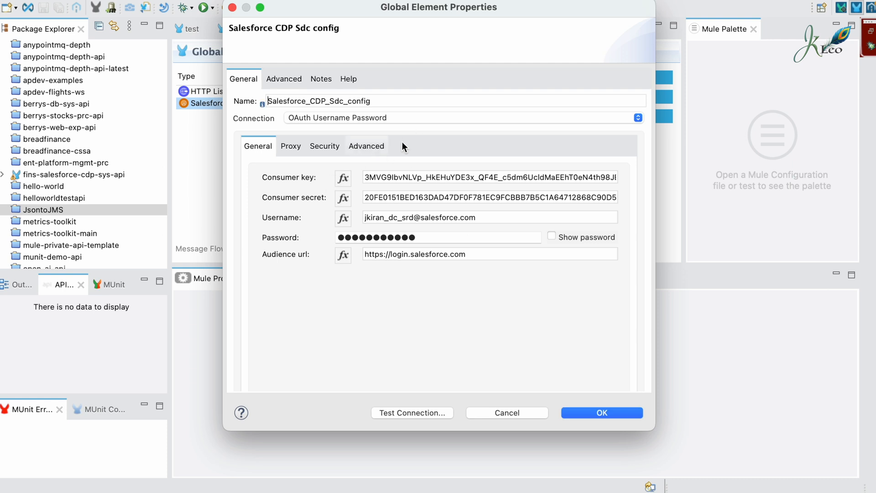
pyautogui.moveTo(289, 257)
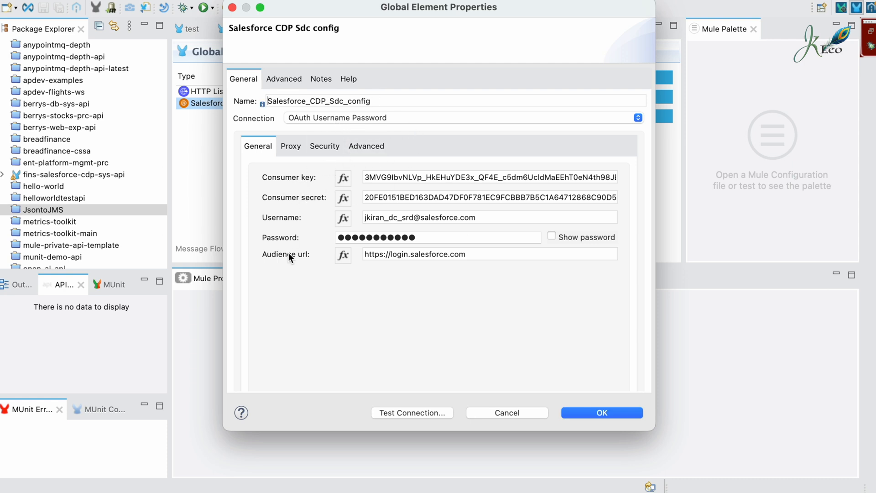
pyautogui.moveTo(309, 336)
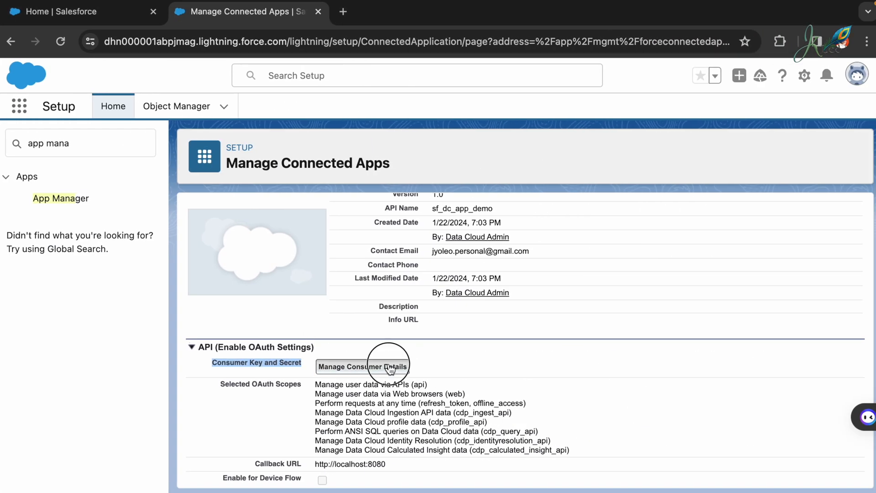
# Step: Open Manage Consumer Details to view the app's consumer key and secret
pyautogui.click(361, 366)
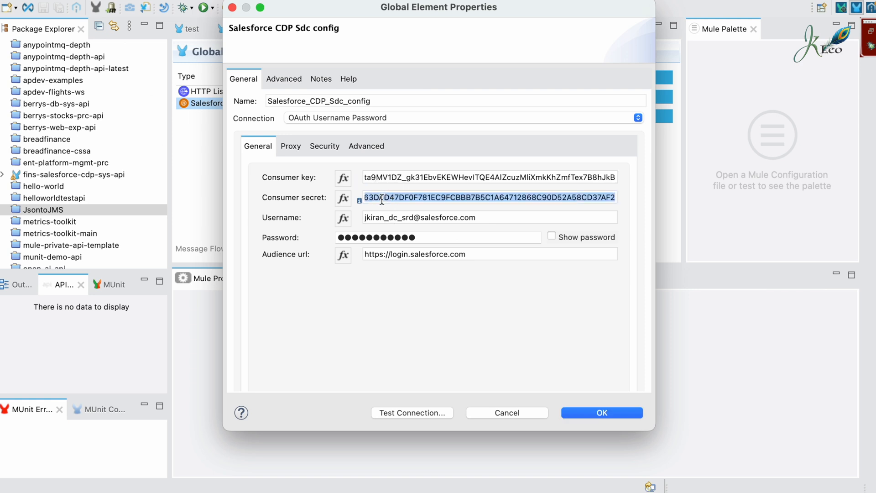
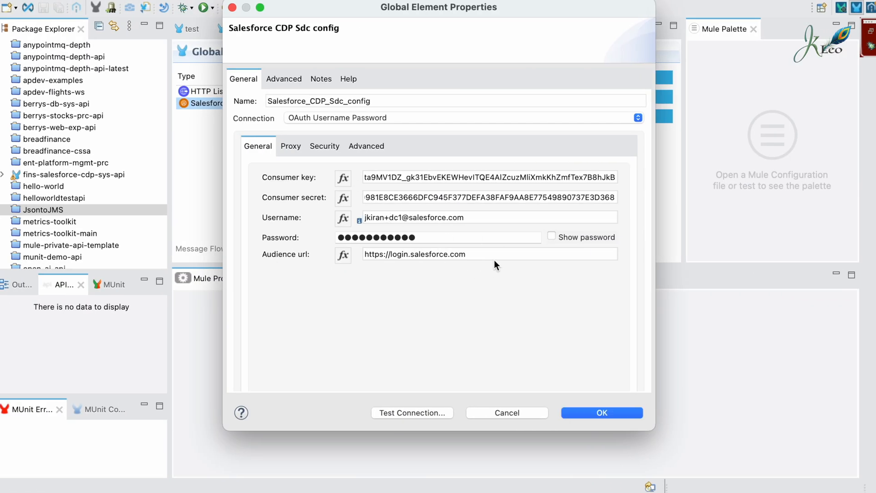
# Step: Paste the consumer secret and append '+dc1' to the Username field
pyautogui.click(412, 413)
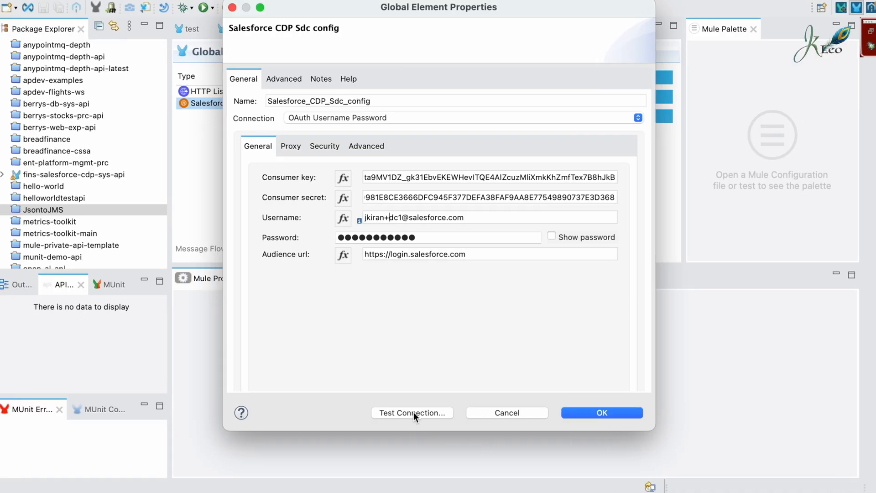
# Step: Run Test Connection and expand the 'Could not create connection' error details
pyautogui.click(411, 413)
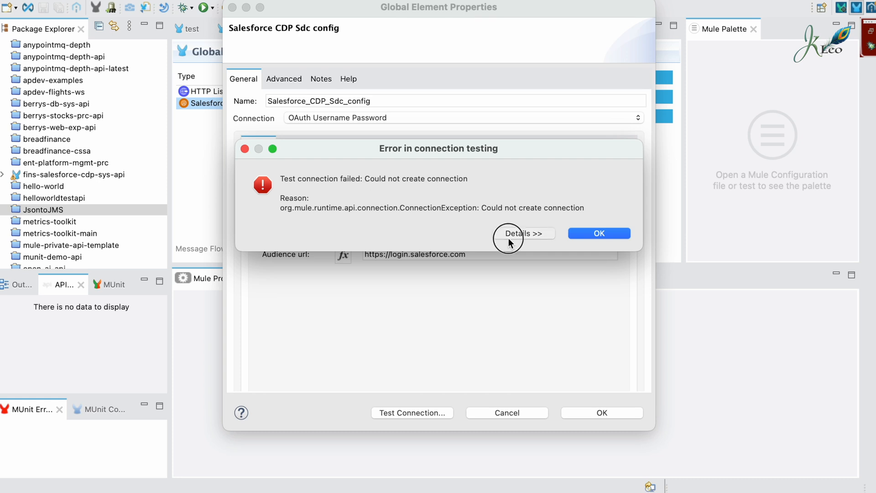
pyautogui.click(523, 234)
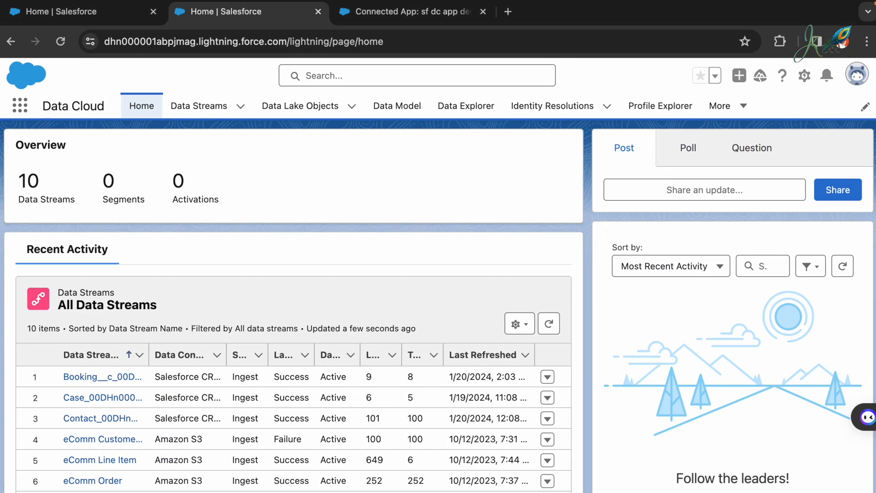
# Step: Find 'Oauth' in Quick Find and enable Allow OAuth Username-Password Flows
pyautogui.click(413, 11)
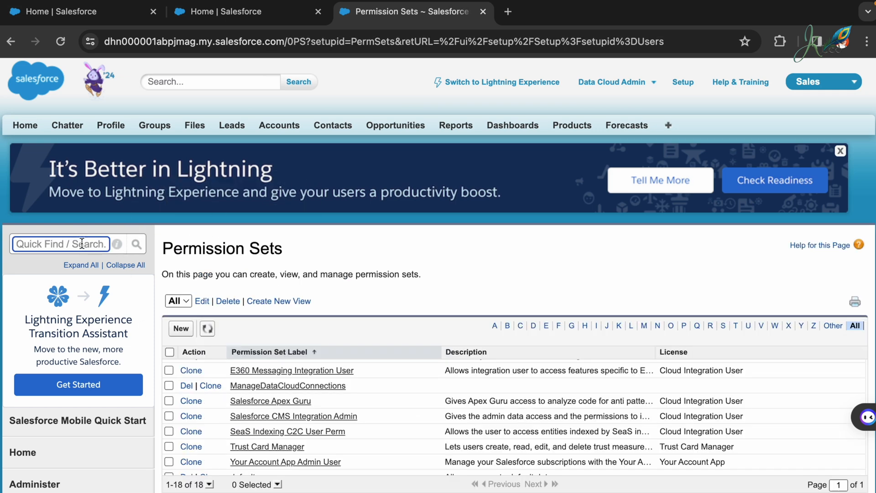
pyautogui.write('O')
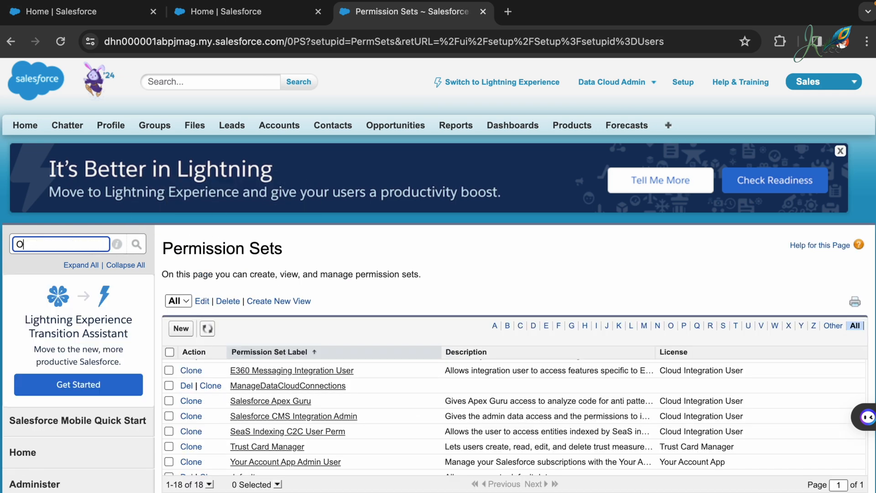
pyautogui.write('auth')
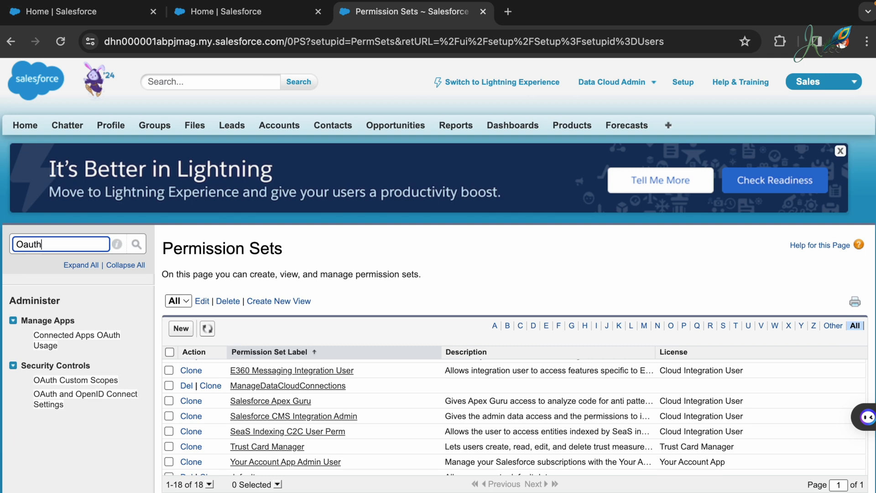
pyautogui.moveTo(73, 291)
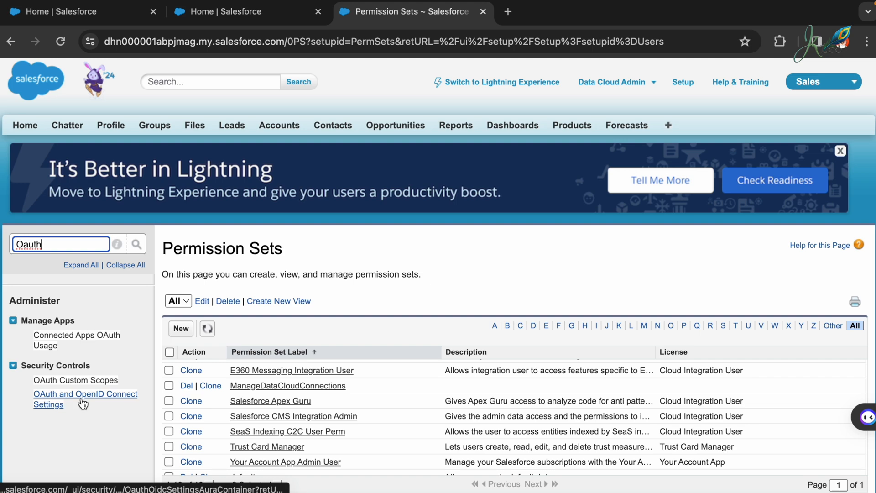
pyautogui.click(85, 399)
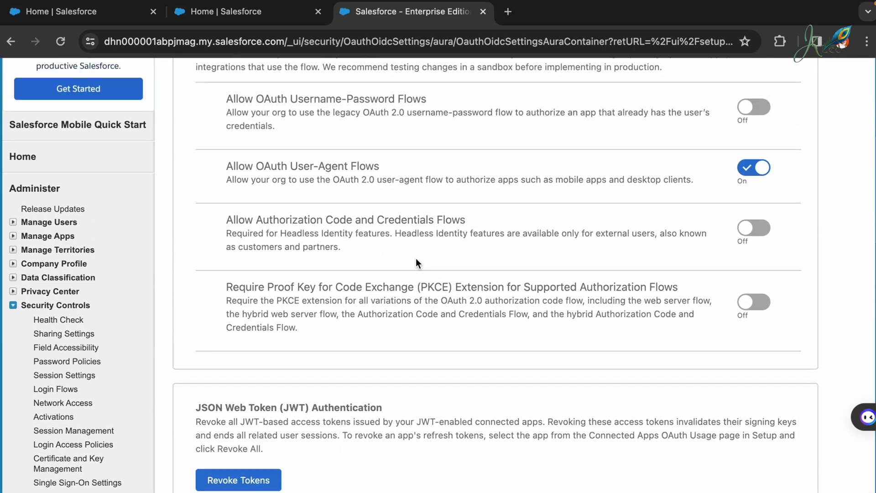
pyautogui.scroll(3)
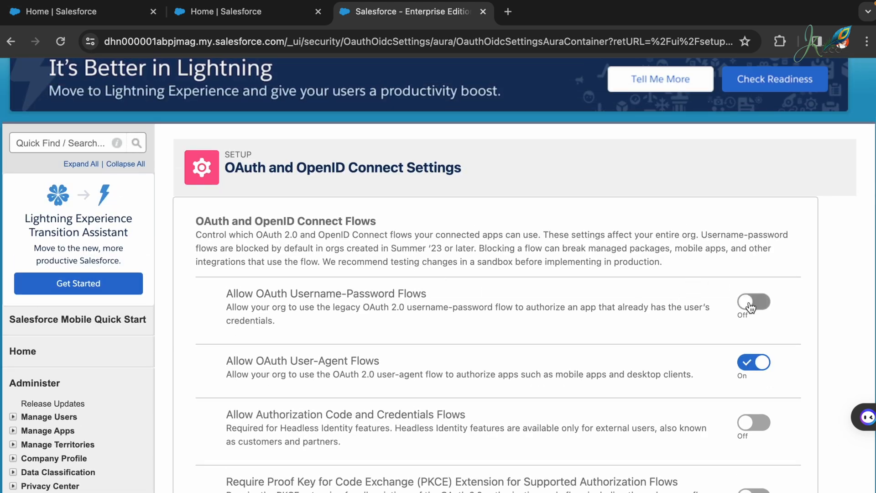
pyautogui.click(753, 301)
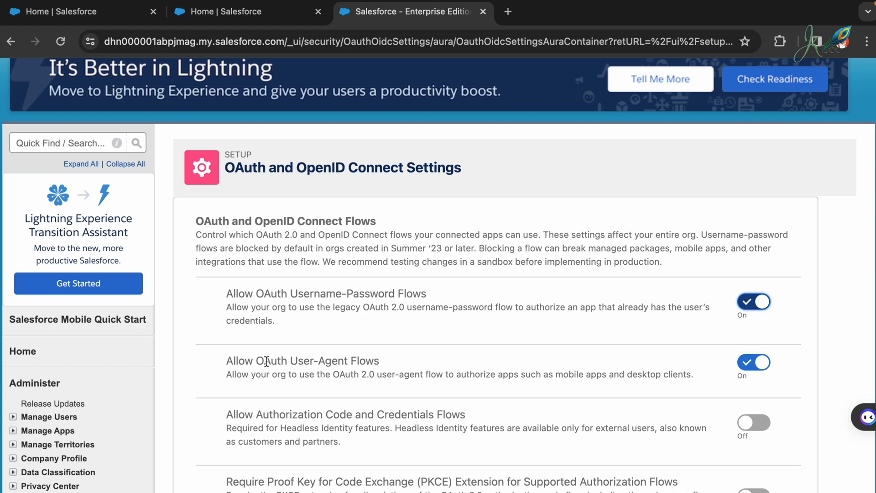
pyautogui.scroll(-3)
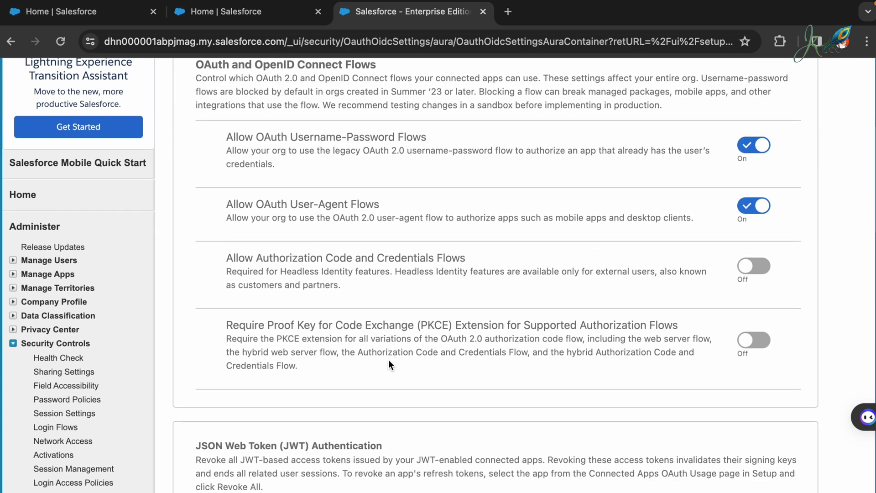
pyautogui.scroll(-3)
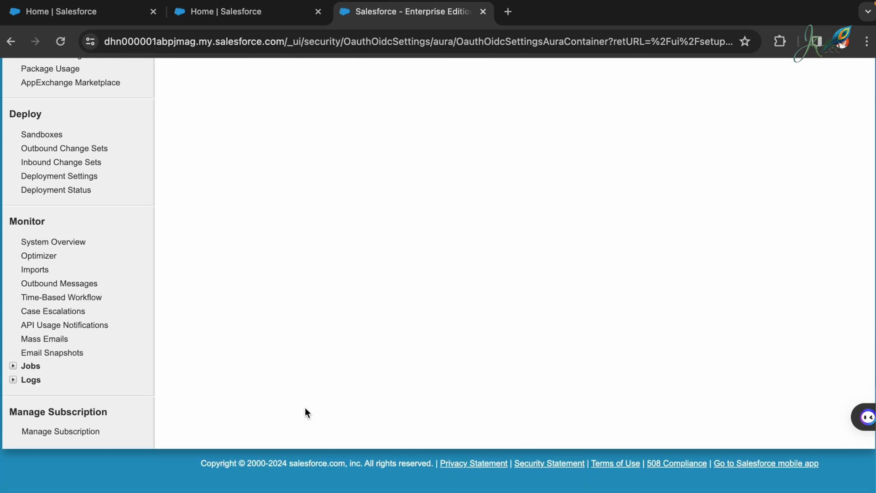
pyautogui.scroll(3)
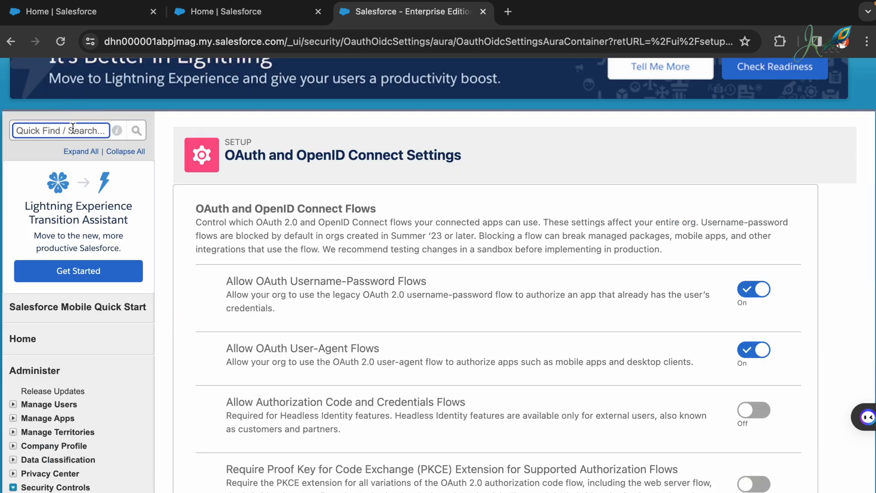
# Step: Search 'user' in Quick Find and open the Data Cloud admin user's record
pyautogui.write('user')
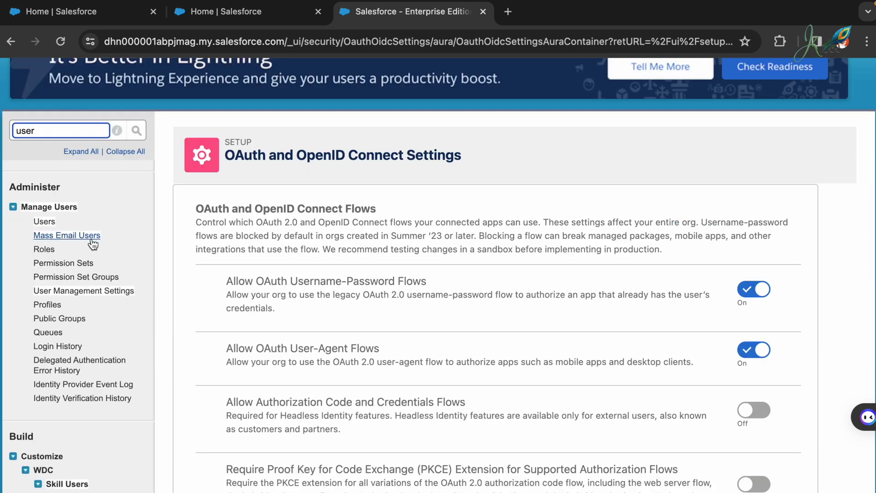
pyautogui.click(43, 221)
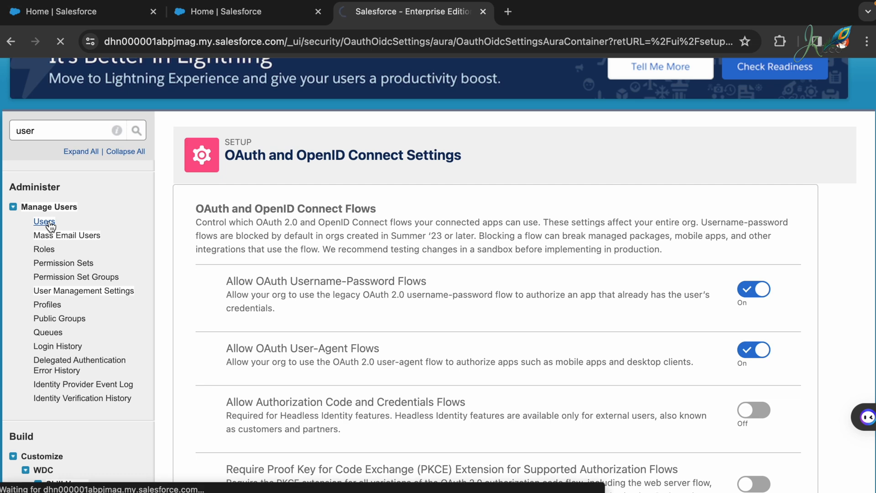
pyautogui.click(44, 221)
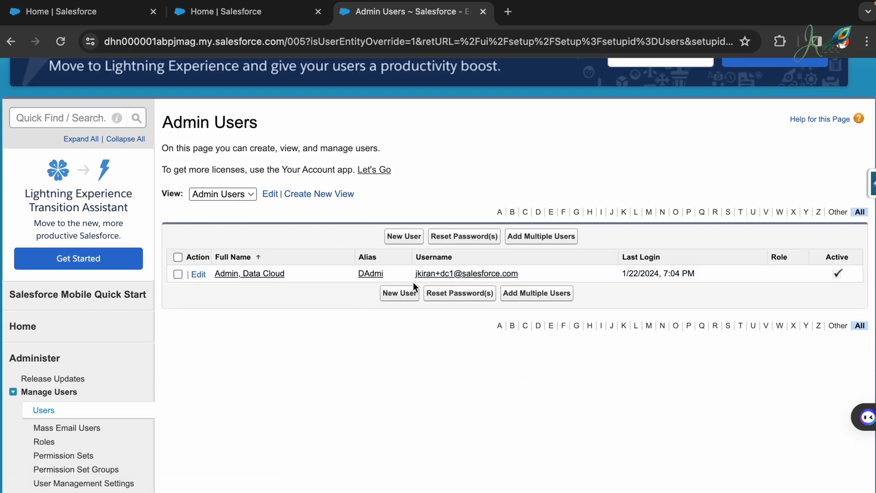
pyautogui.click(467, 274)
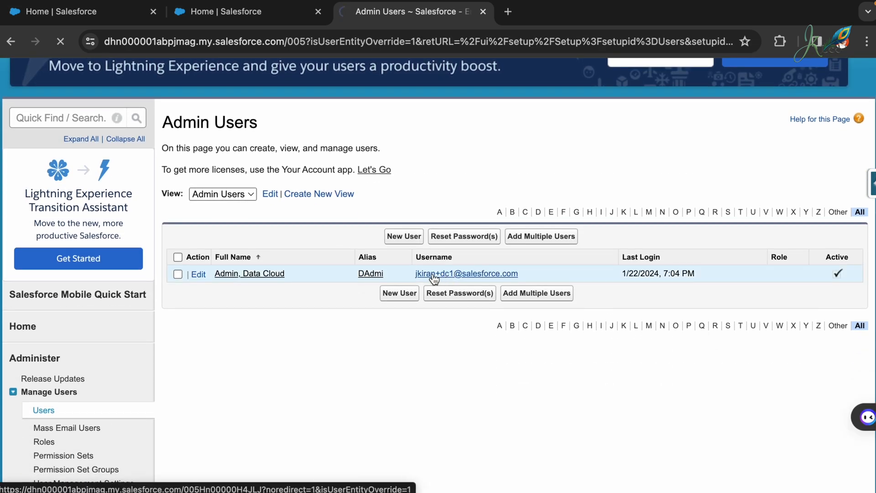
pyautogui.click(249, 273)
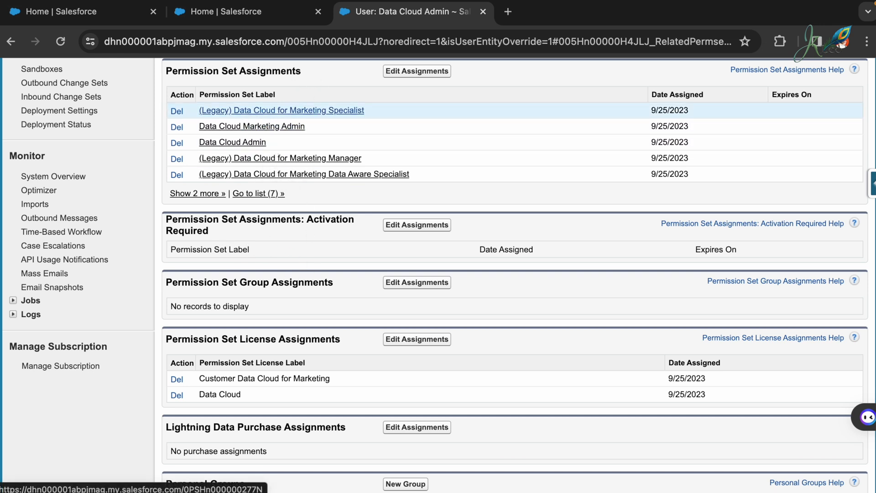
pyautogui.moveTo(321, 140)
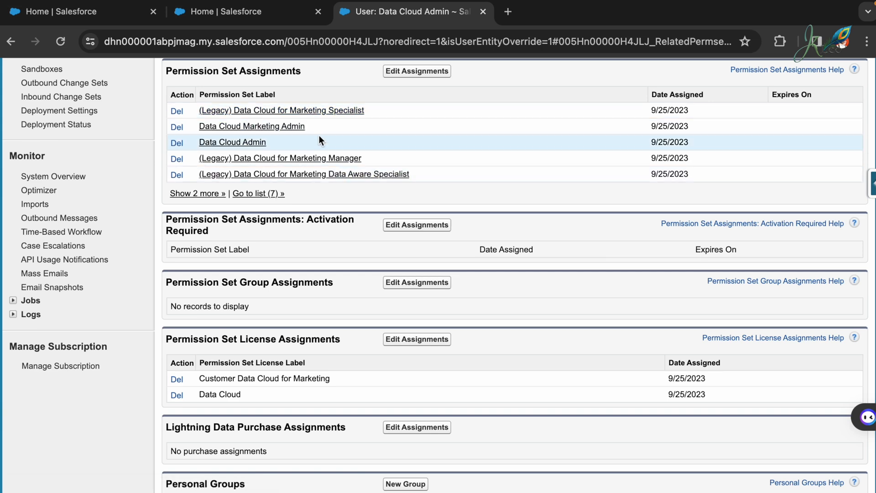
# Step: Review the user's Permission Set and Permission Set License Assignments
pyautogui.scroll(3)
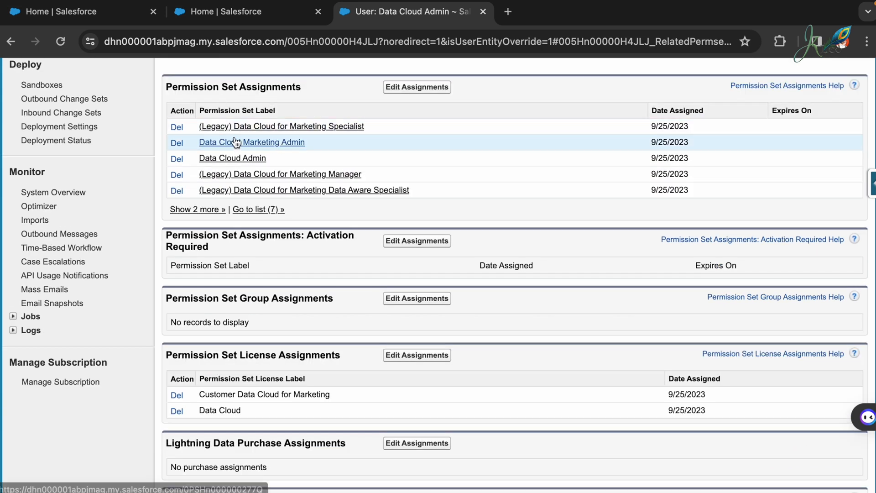
pyautogui.moveTo(305, 161)
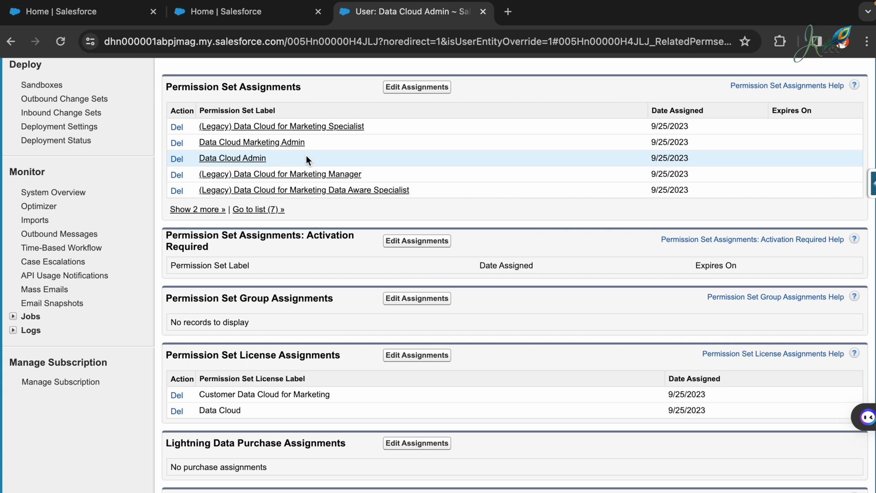
pyautogui.moveTo(290, 134)
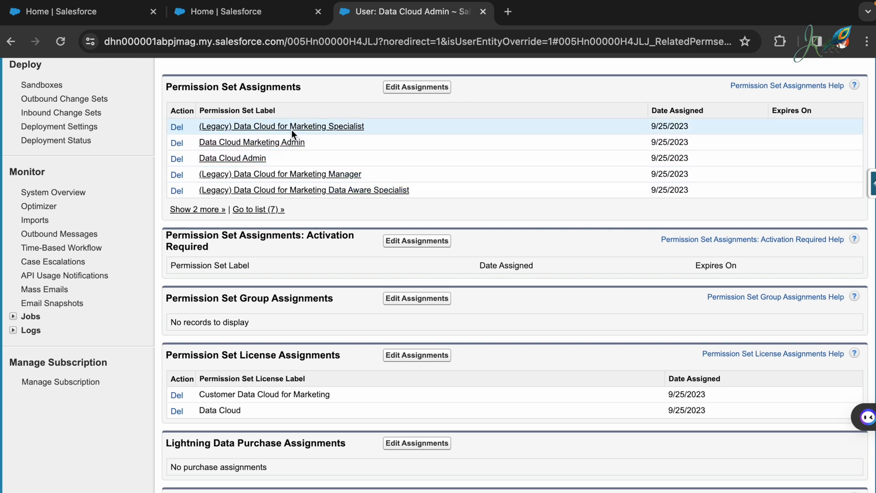
pyautogui.moveTo(243, 159)
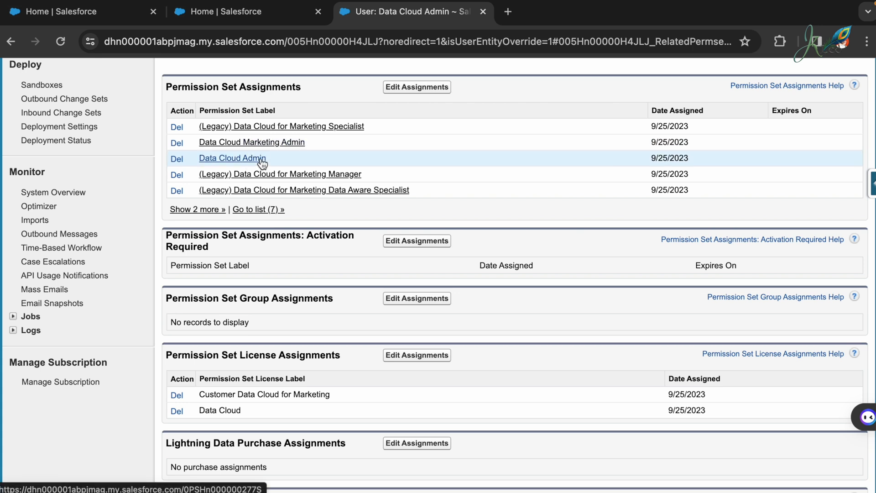
pyautogui.moveTo(308, 217)
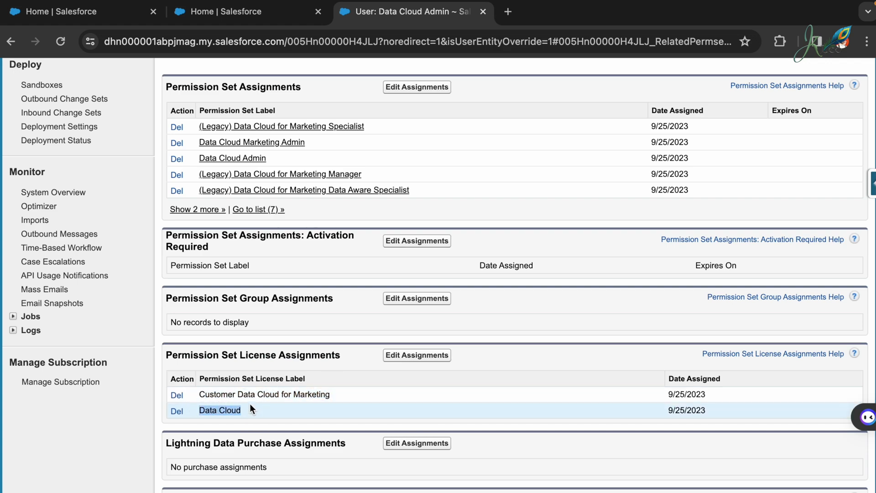
pyautogui.scroll(3)
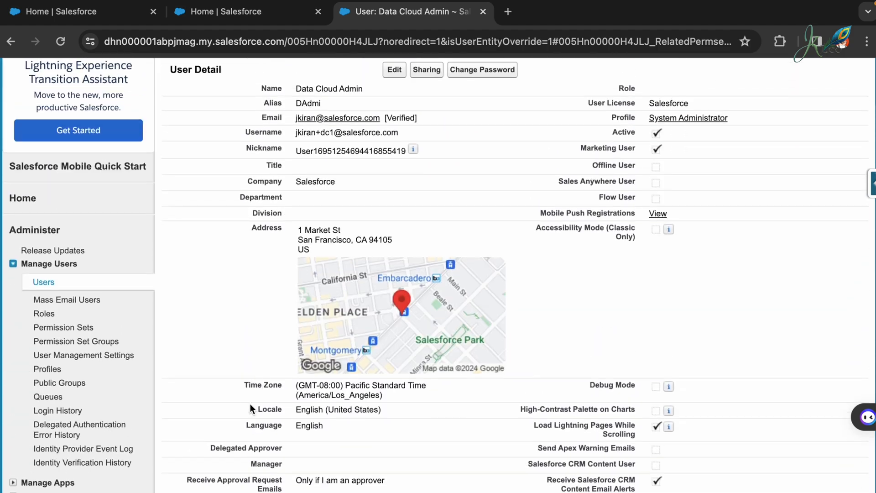
pyautogui.scroll(-3)
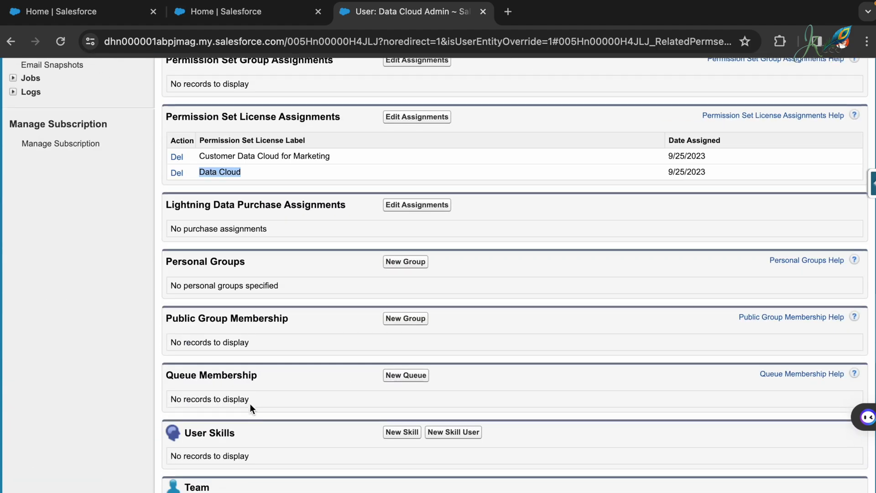
pyautogui.scroll(3)
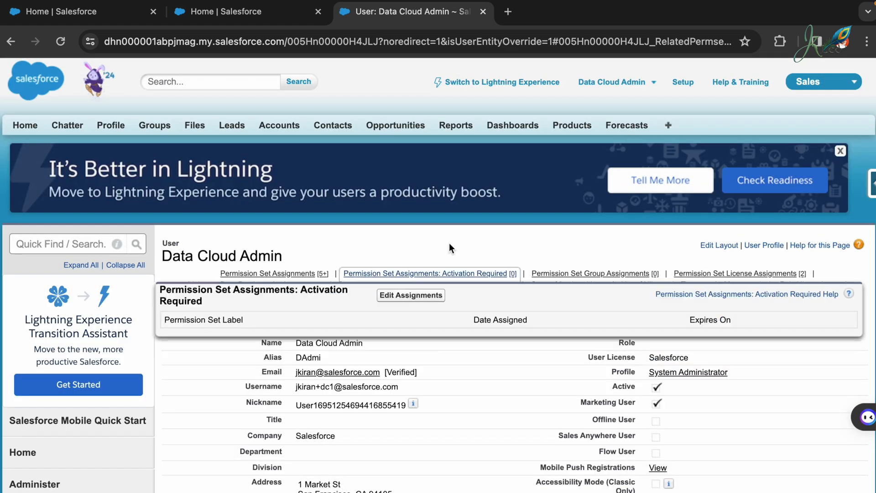
# Step: Return to the Salesforce_CDP_Sdc_config connection settings in Anypoint Studio
pyautogui.click(428, 273)
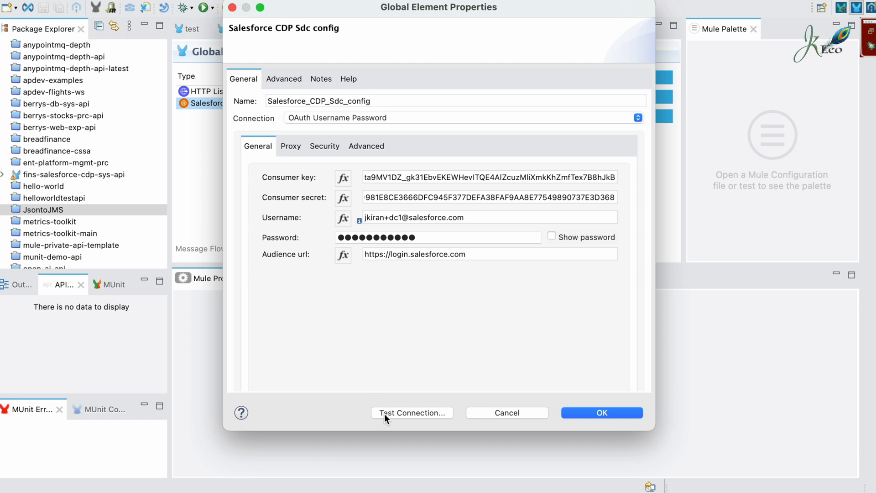
pyautogui.click(412, 413)
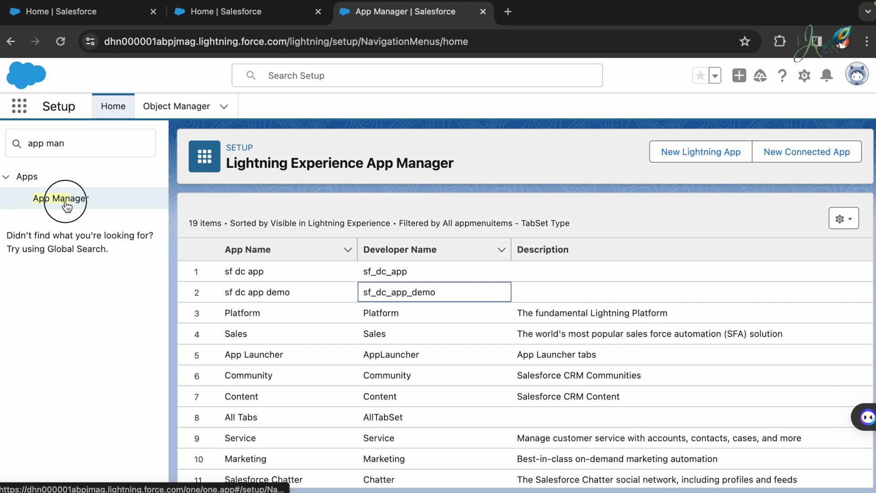
# Step: View sf dc app demo in App Manager and open its consumer details
pyautogui.hscroll(3)
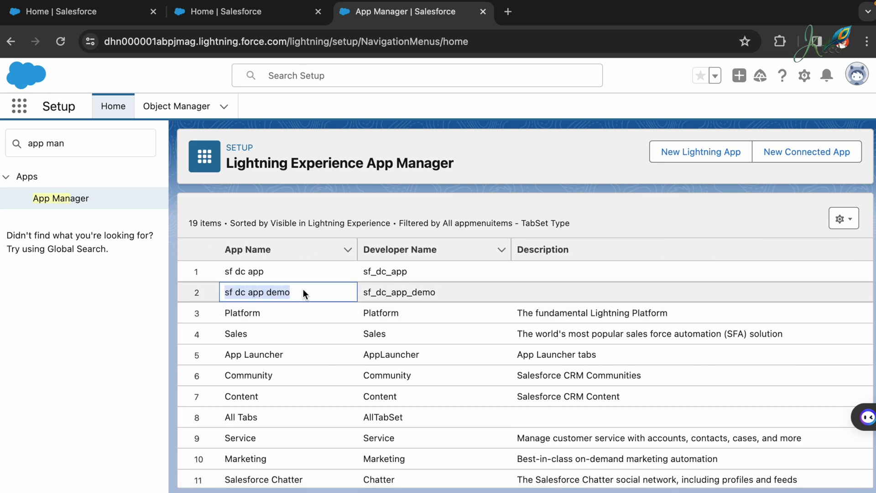
pyautogui.hscroll(3)
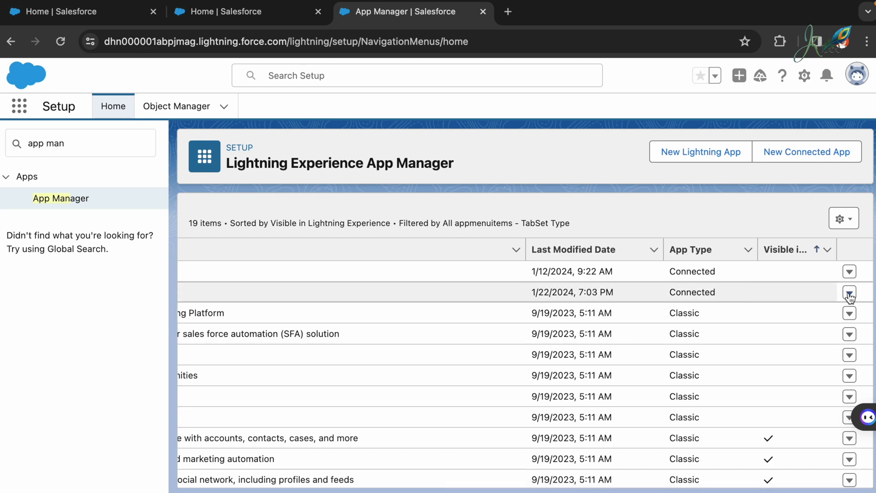
pyautogui.click(849, 292)
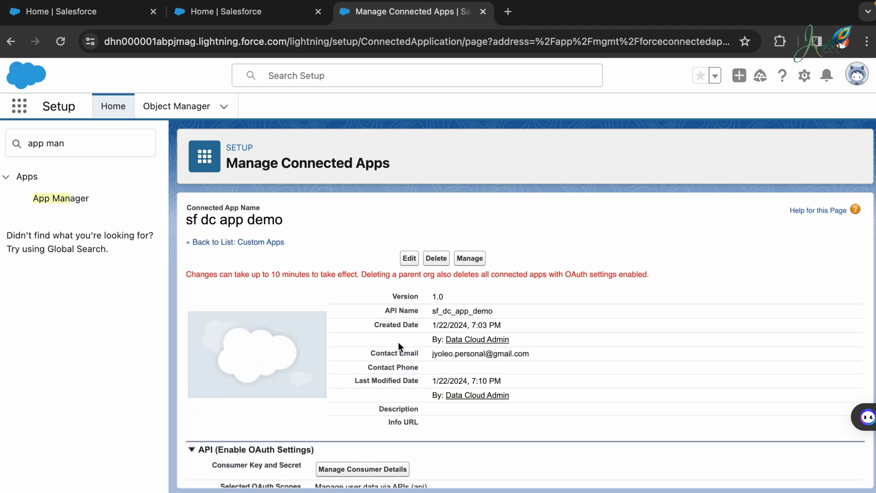
pyautogui.click(362, 469)
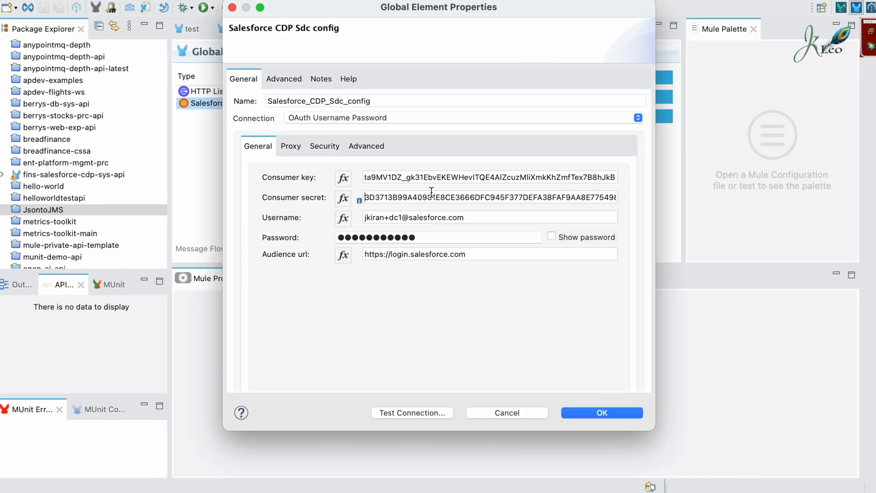
# Step: Test the connection with the replaced key and secret, retrying after a failure until it succeeds
pyautogui.click(411, 413)
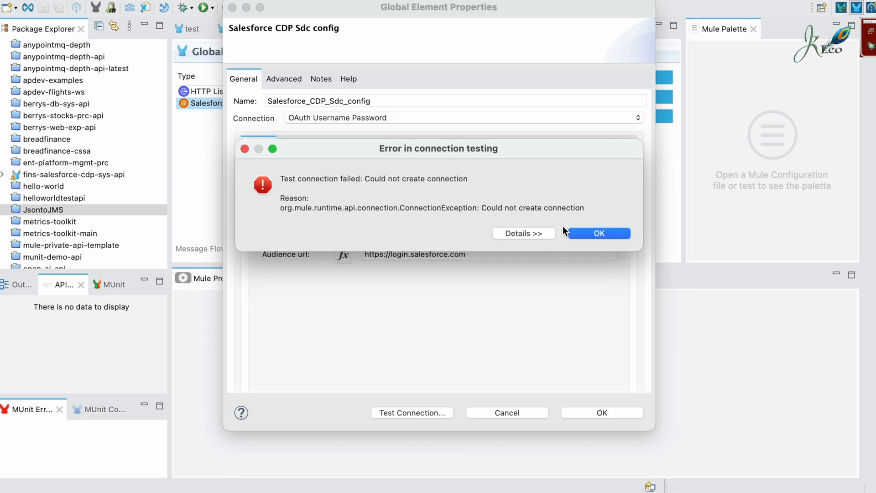
pyautogui.click(599, 233)
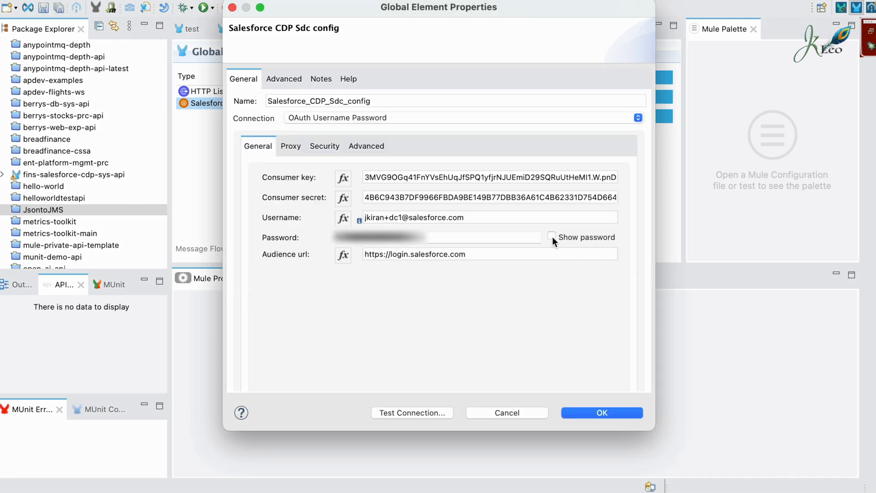
pyautogui.click(411, 413)
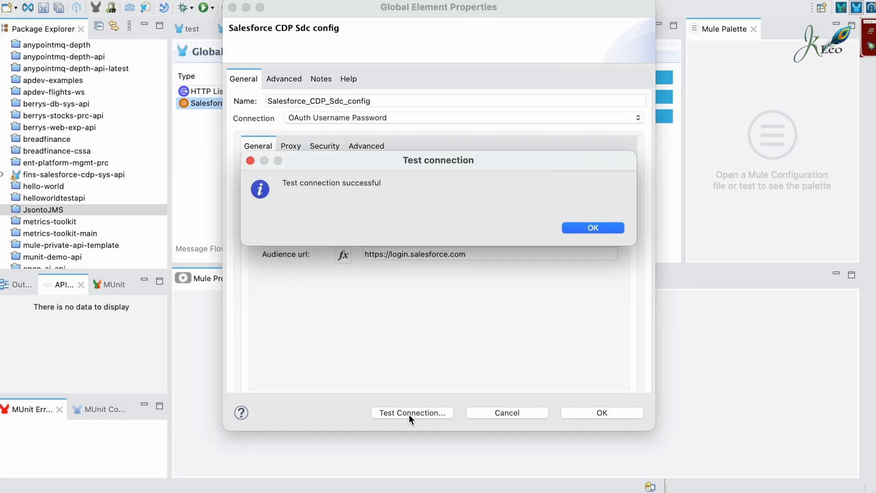
pyautogui.click(593, 227)
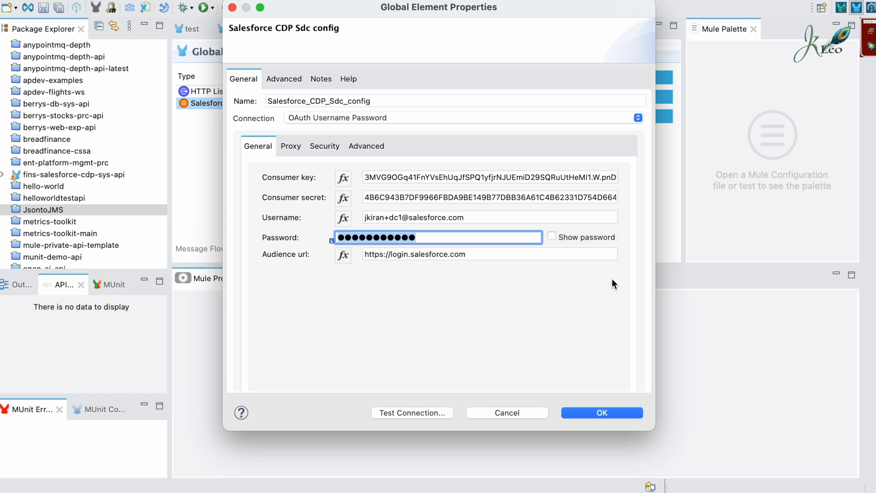
pyautogui.moveTo(441, 228)
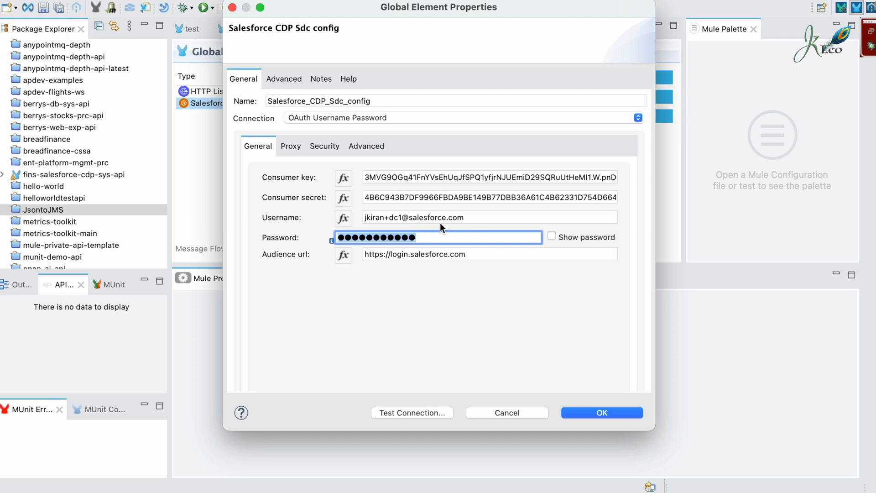
pyautogui.click(411, 412)
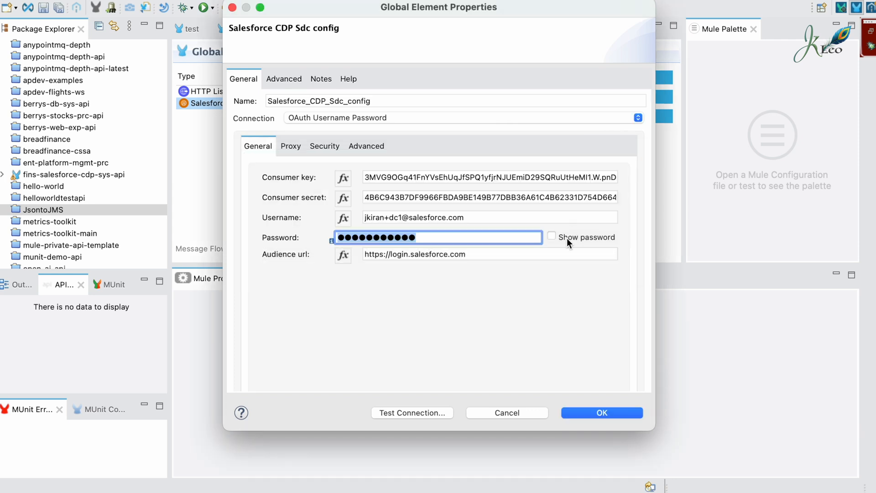
# Step: Confirm Global Element Properties with OK and view the sf-dc-mule-apiFlow diagram
pyautogui.click(601, 412)
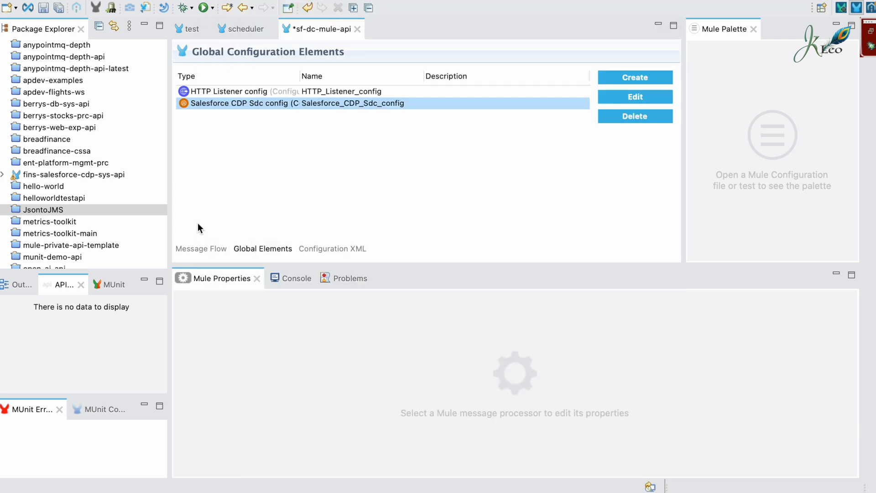
pyautogui.click(201, 249)
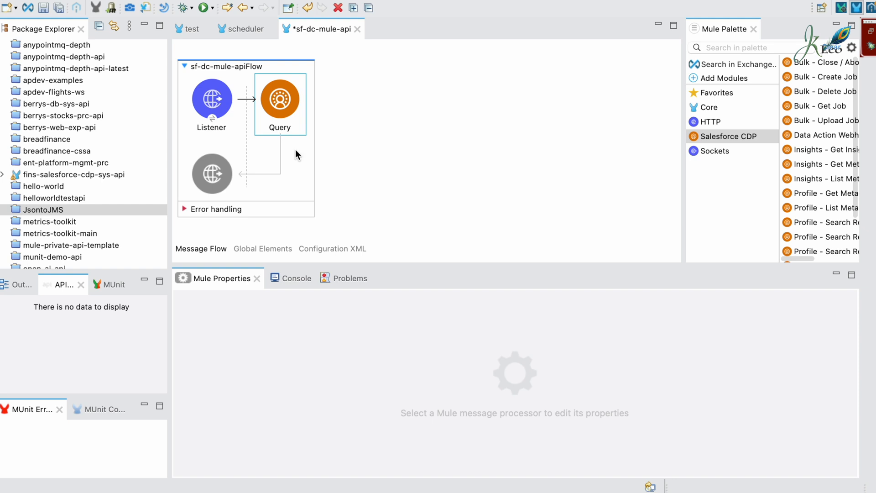
pyautogui.click(390, 159)
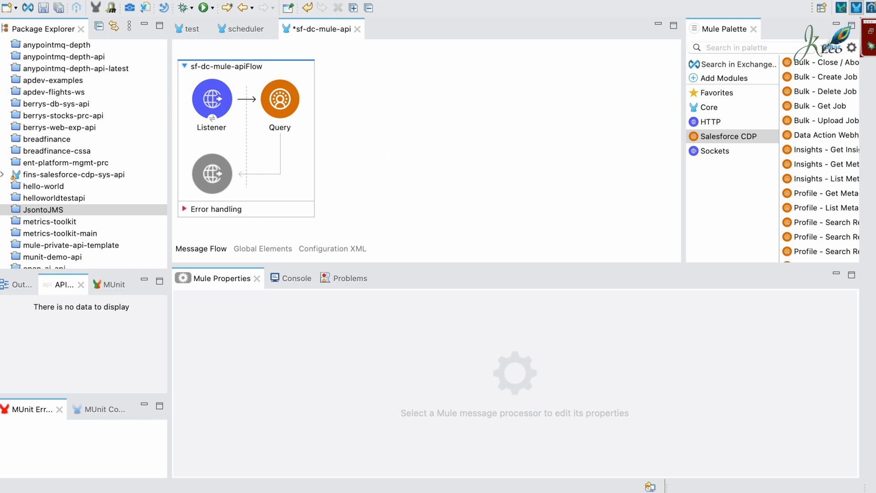
pyautogui.moveTo(390, 158)
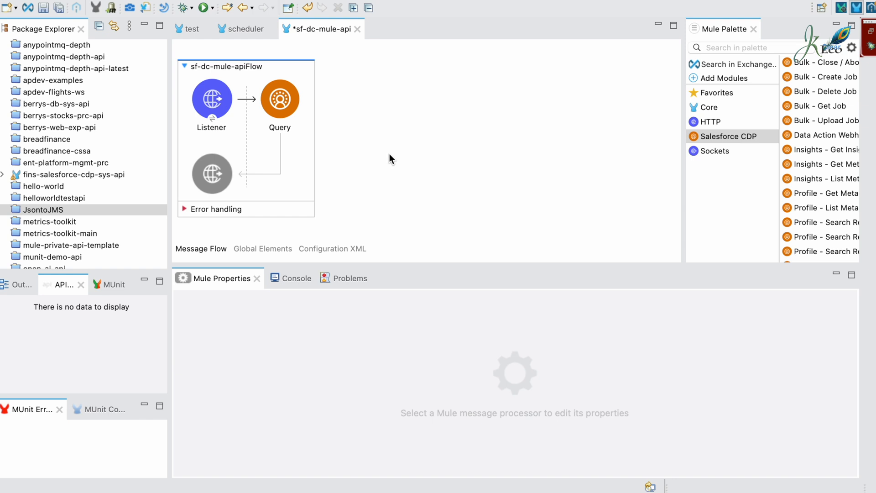